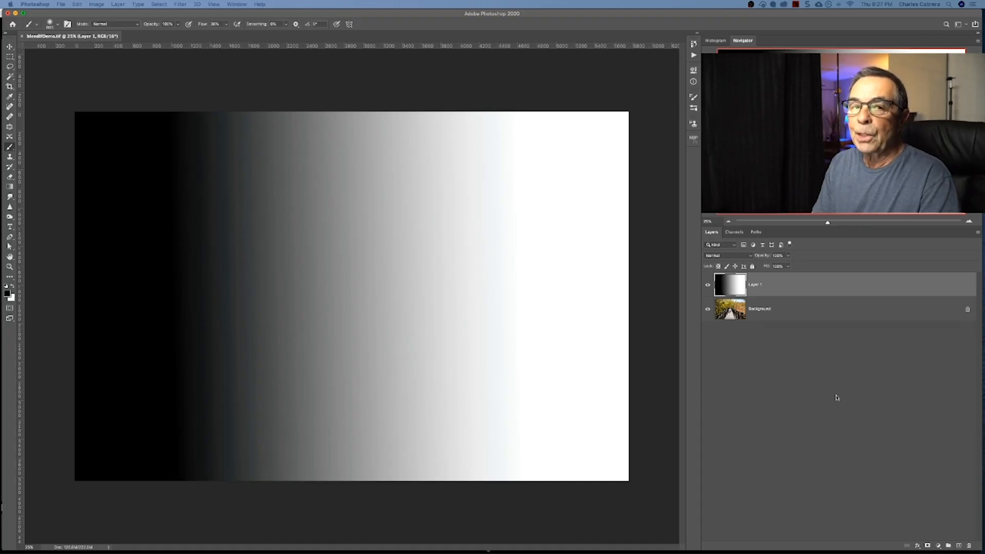
Step: Bring up the Layer Style blending options for the gradient Layer 1 via Layer > Layer Style
click(115, 4)
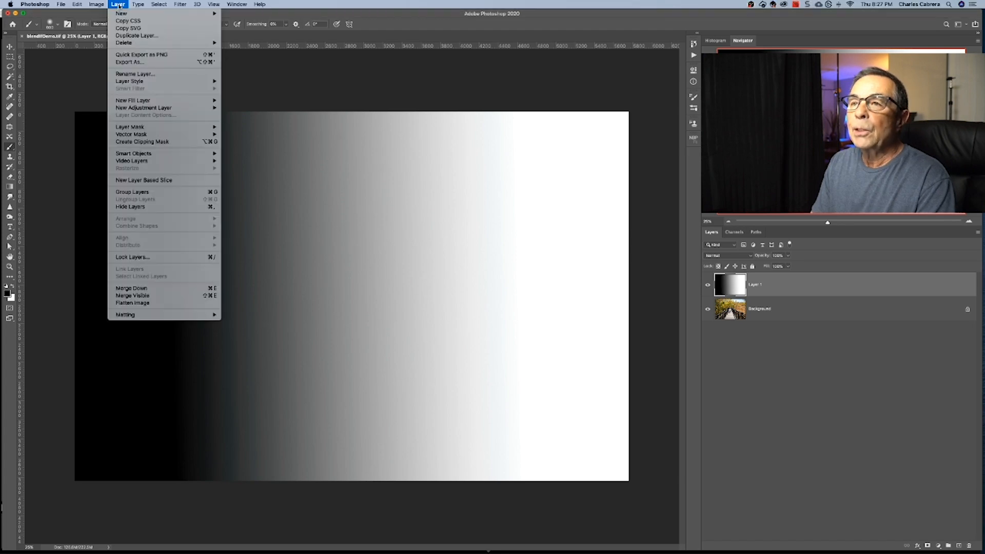
mouse_move(130, 81)
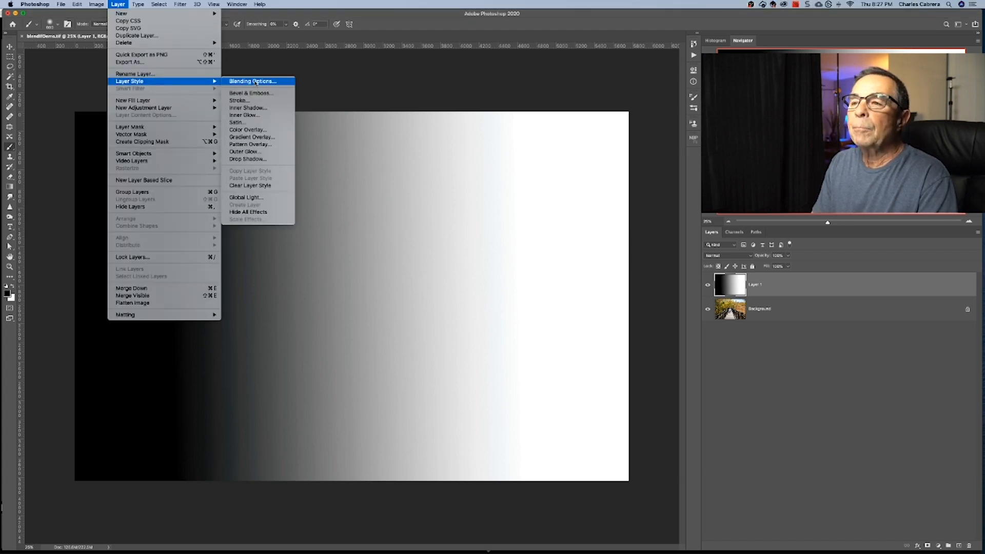
click(252, 81)
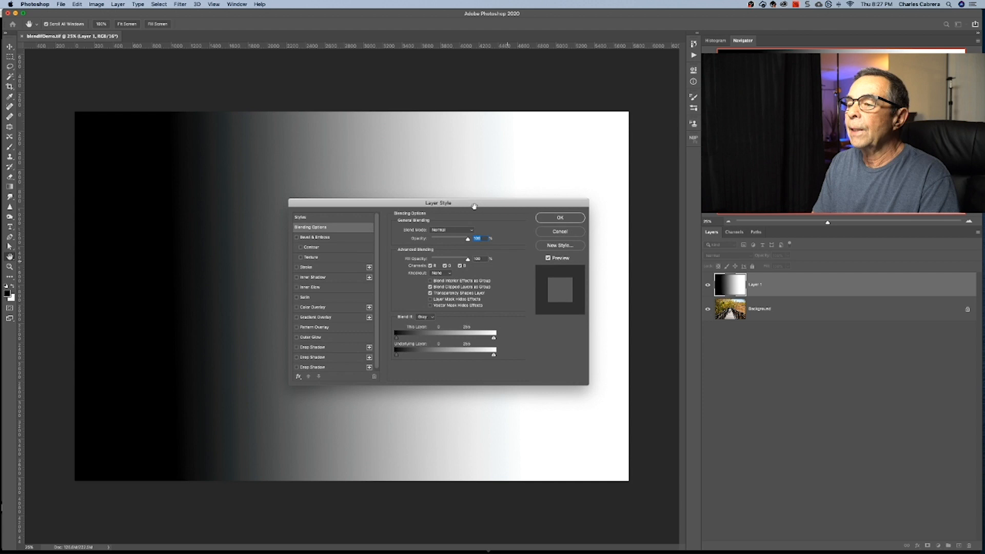
click(560, 217)
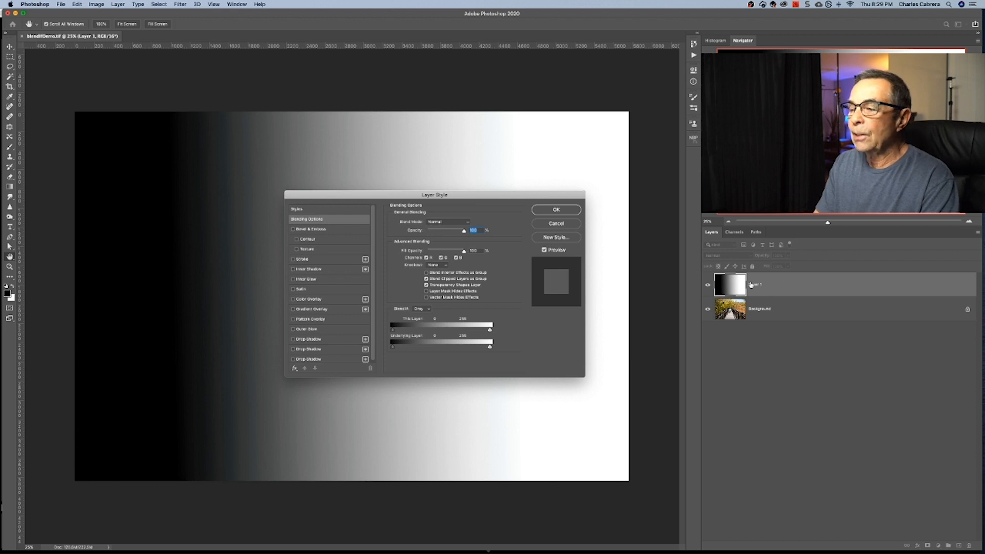
Step: With Blend If, reveal the trees photo under the gradient's darkest tones and split the slider for a soft transition
drag(434, 195, 605, 306)
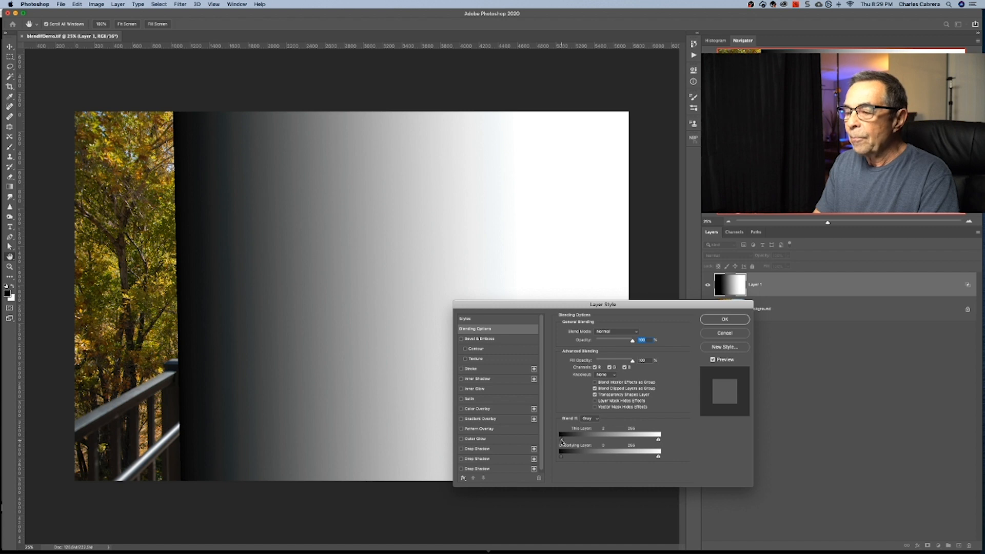
drag(560, 434, 563, 434)
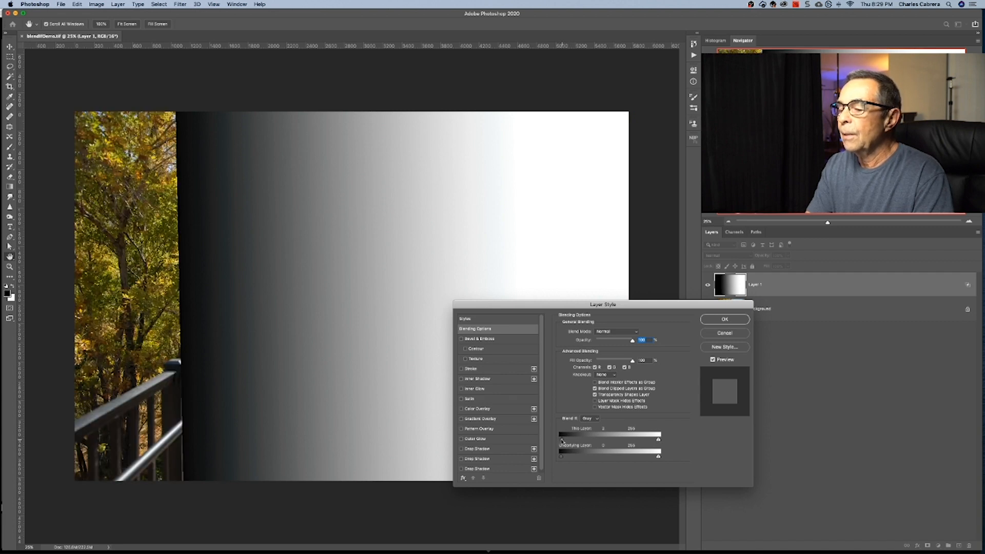
drag(603, 434, 560, 434)
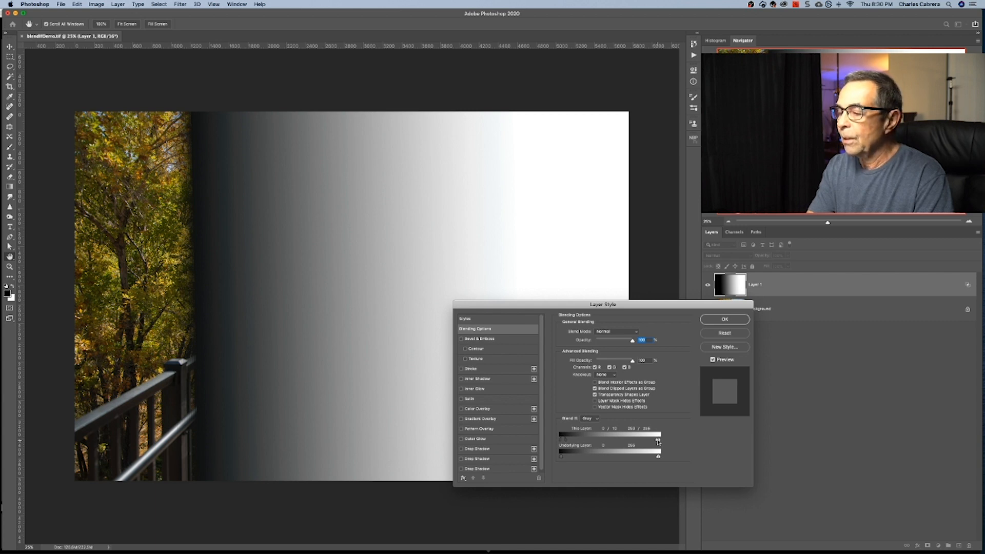
drag(658, 432, 658, 432)
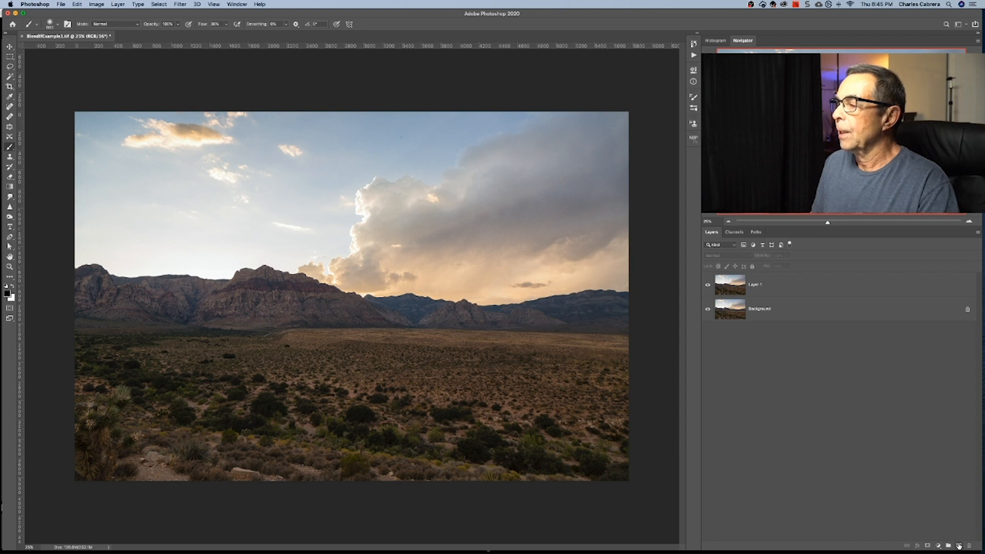
Step: Add a new empty layer and choose an orange-red foreground colour in the Color Picker
click(774, 284)
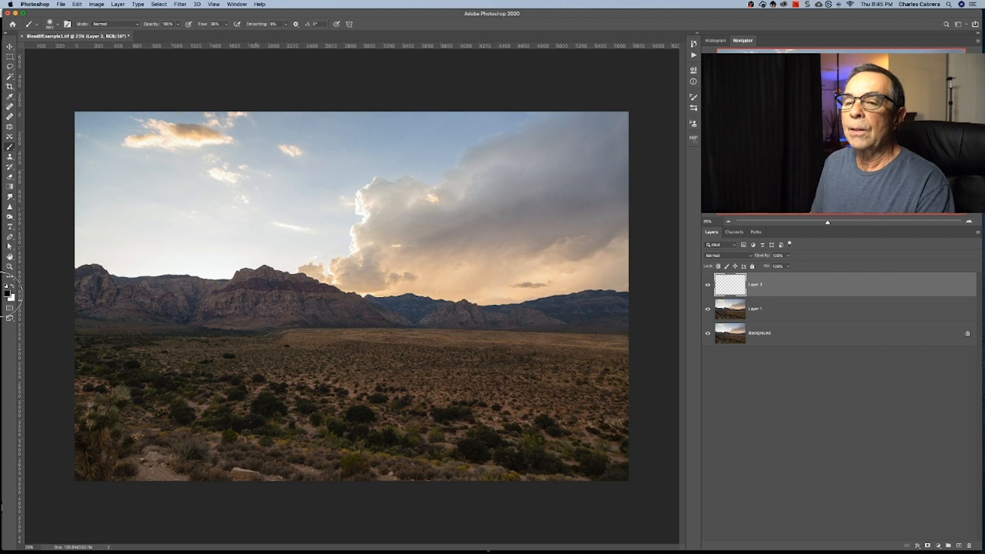
click(6, 290)
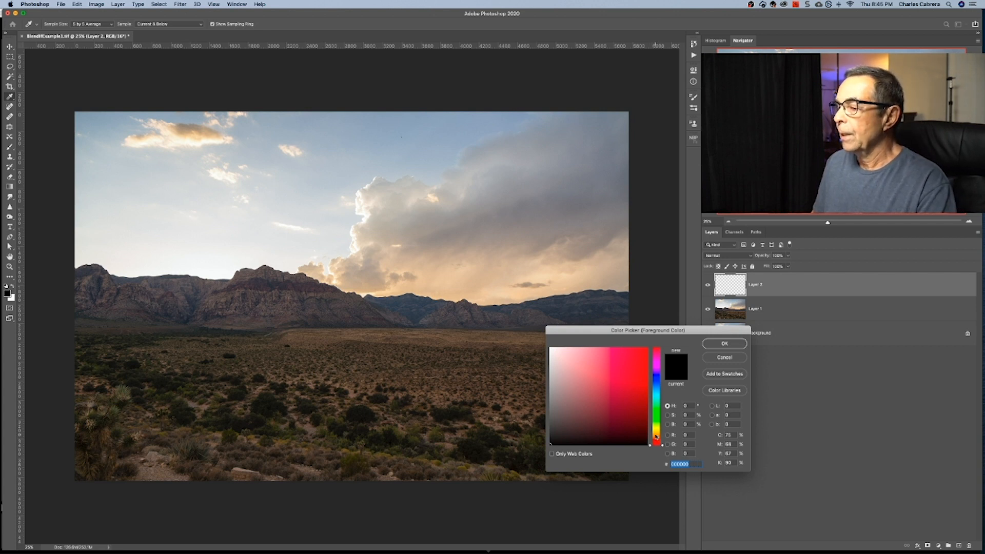
click(655, 434)
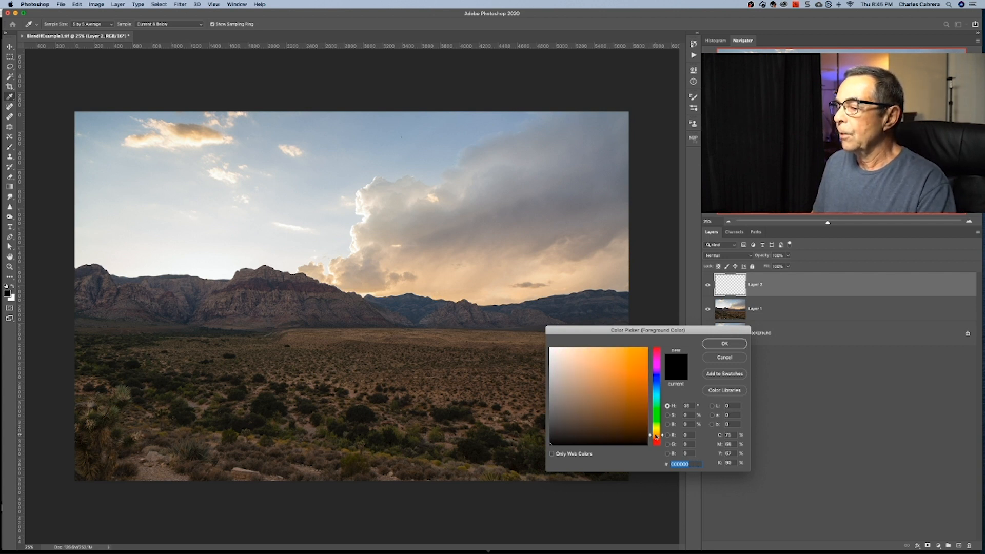
click(724, 344)
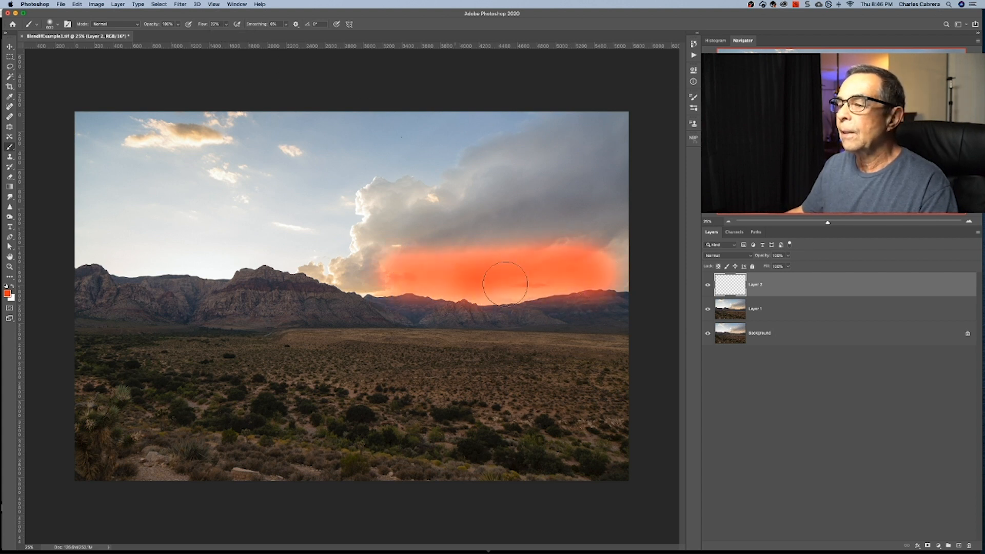
Step: Brush orange-red over the big cloud's left edge, the small top-left clouds and the big cloud's top
drag(506, 283, 393, 178)
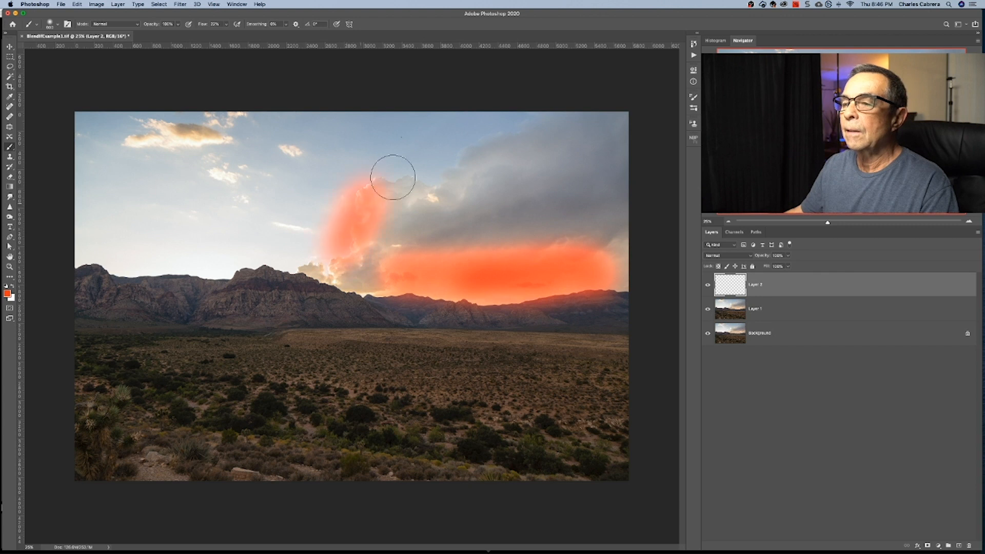
drag(389, 176, 175, 132)
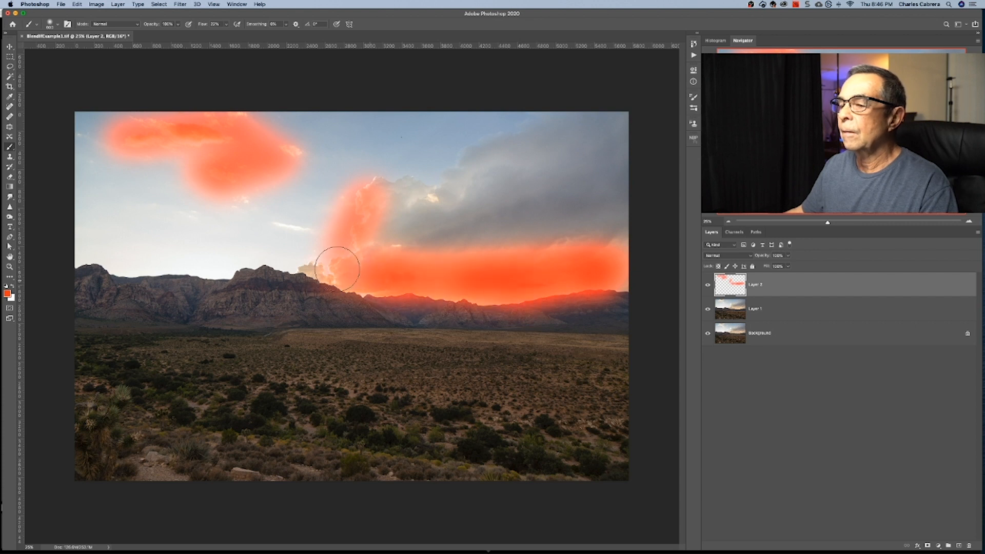
drag(337, 266, 631, 236)
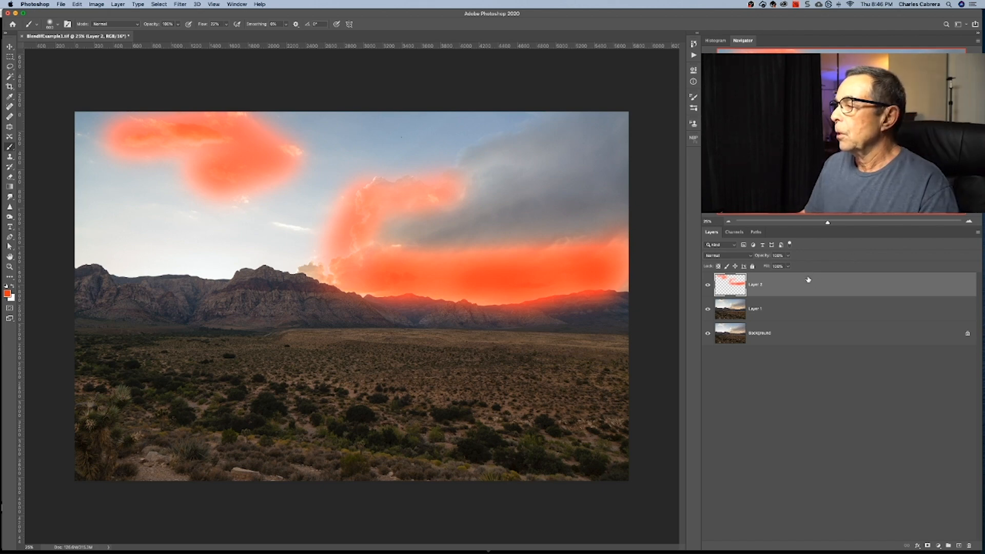
Step: Set the paint layer to Soft Light and split the Underlying black slider so paint avoids dark sky and mountains
click(722, 255)
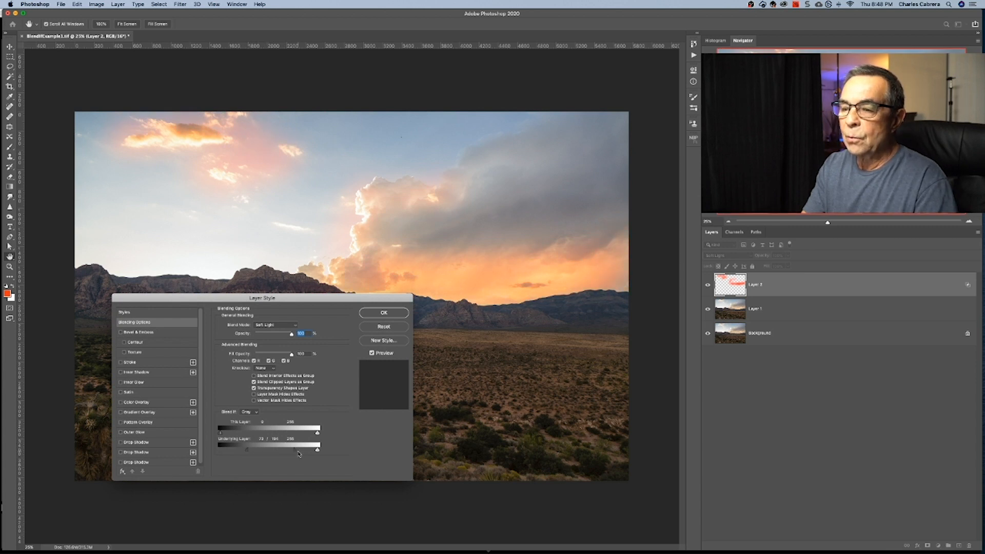
drag(317, 449, 299, 449)
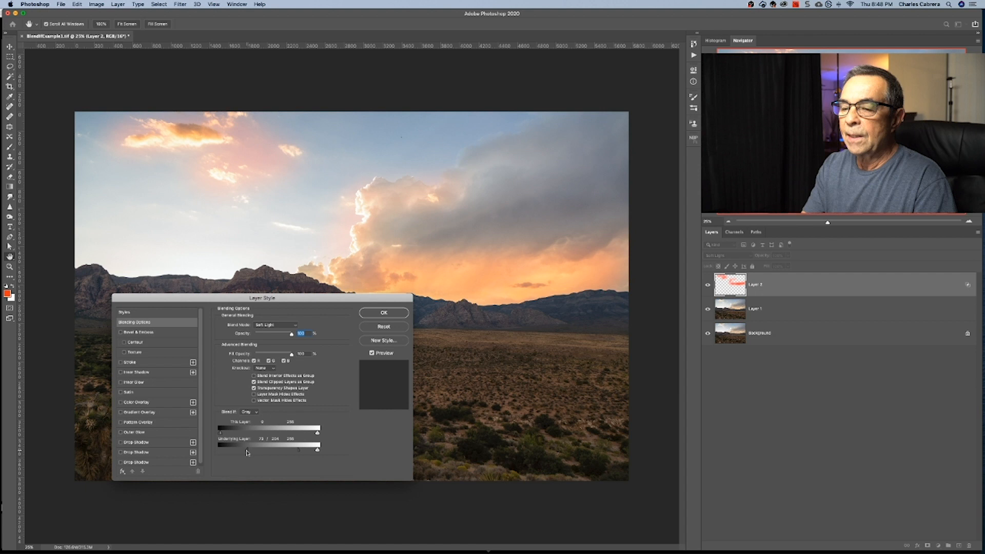
drag(220, 451, 257, 450)
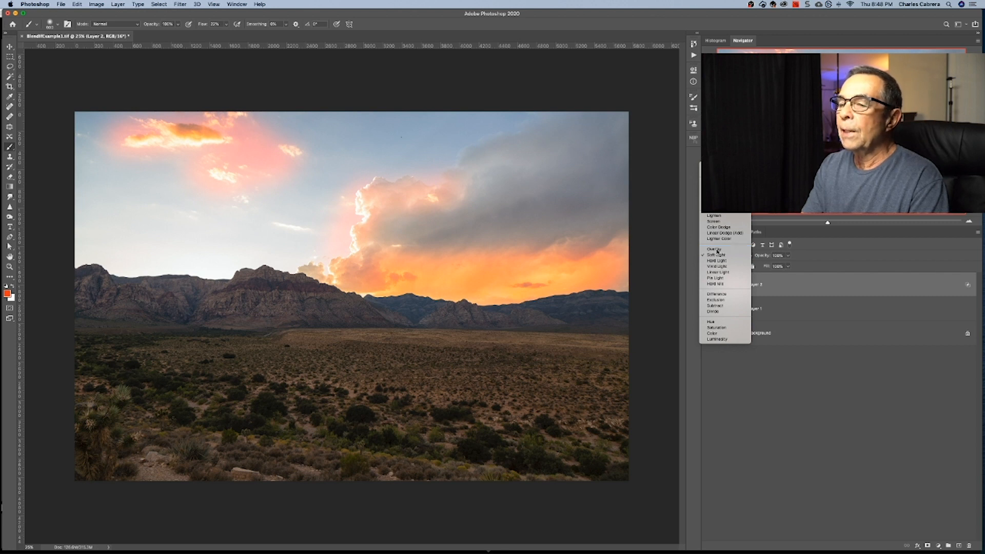
Step: Start another new layer and accept orange as the painting colour
click(713, 248)
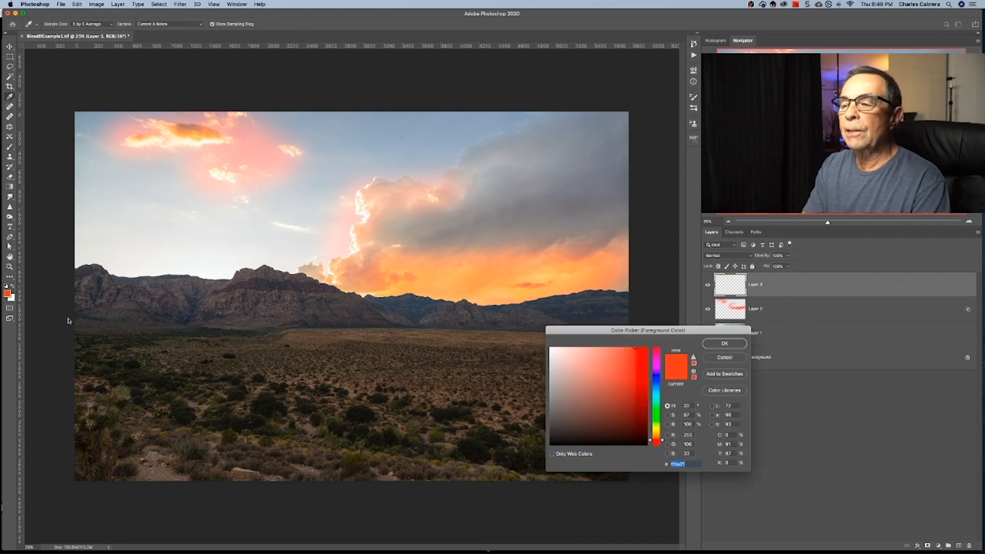
click(725, 343)
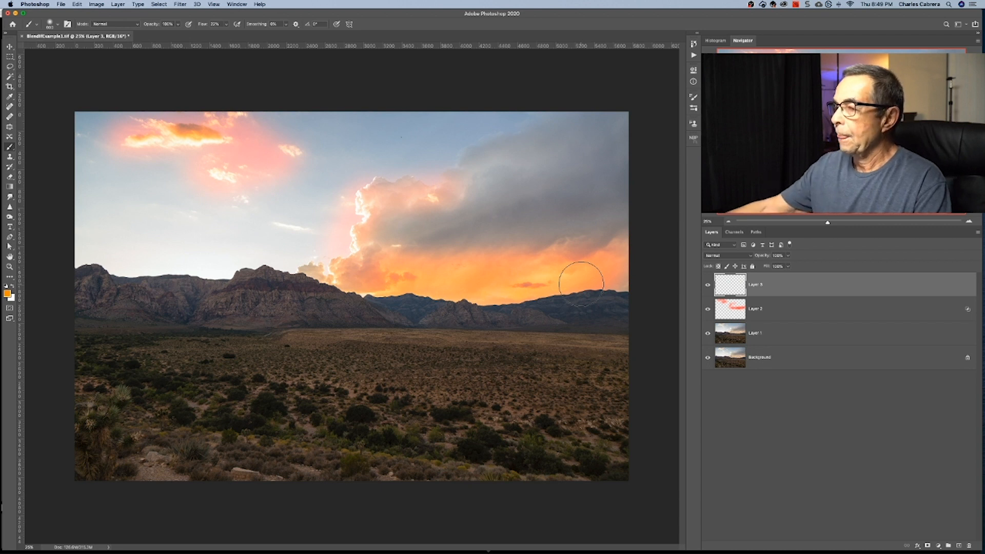
mouse_move(202, 164)
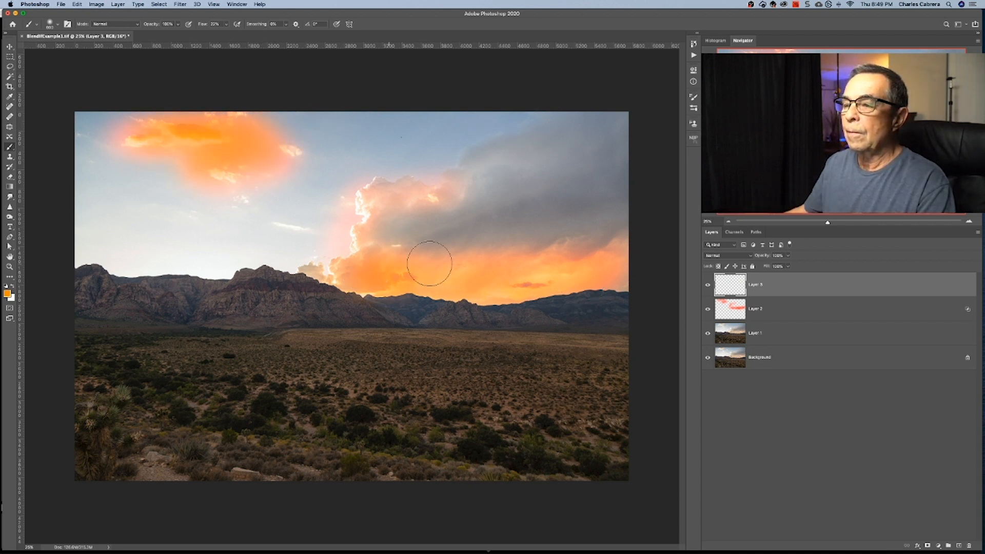
Step: Brush broad orange strokes along the horizon band, the upper sky, the left sky and the top-left clouds
drag(430, 264, 449, 193)
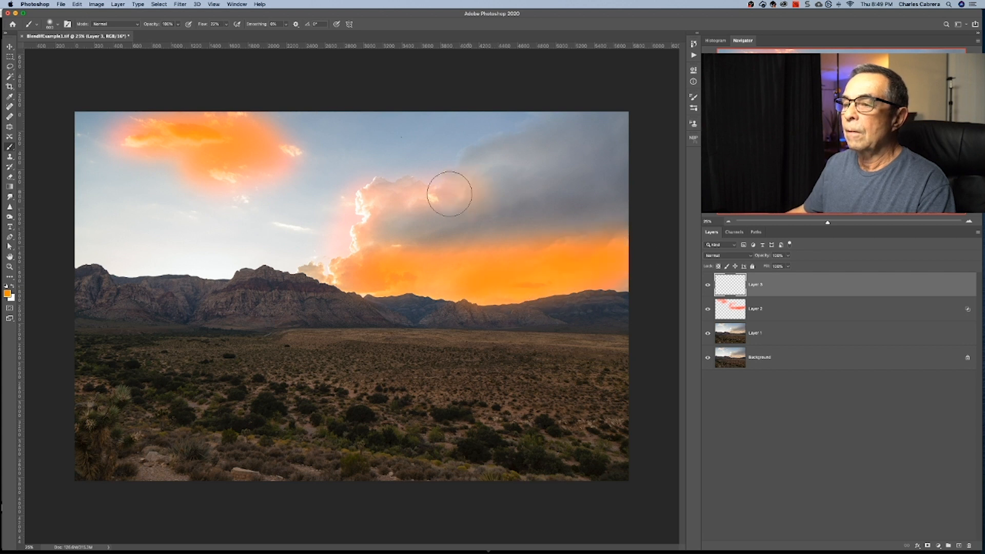
drag(449, 193, 284, 219)
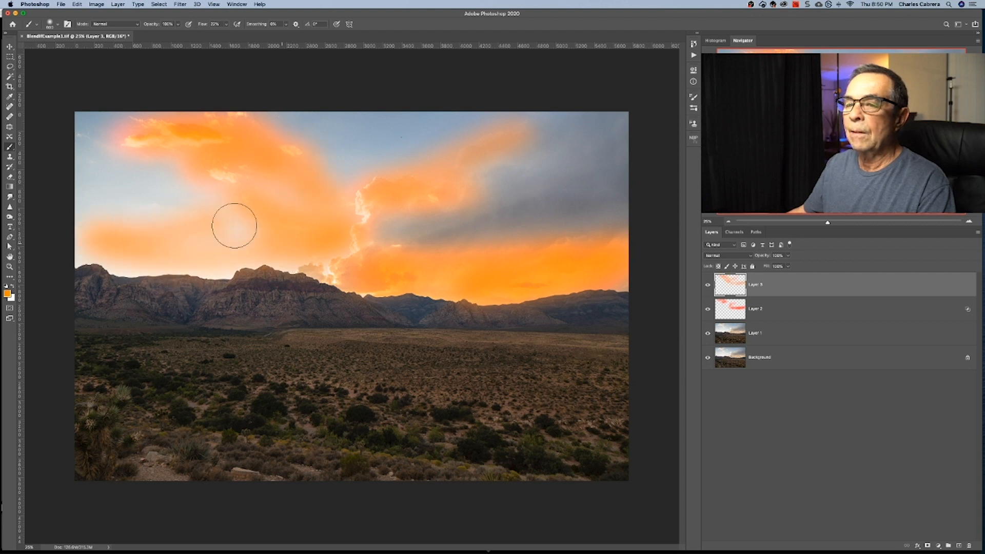
drag(236, 226, 237, 200)
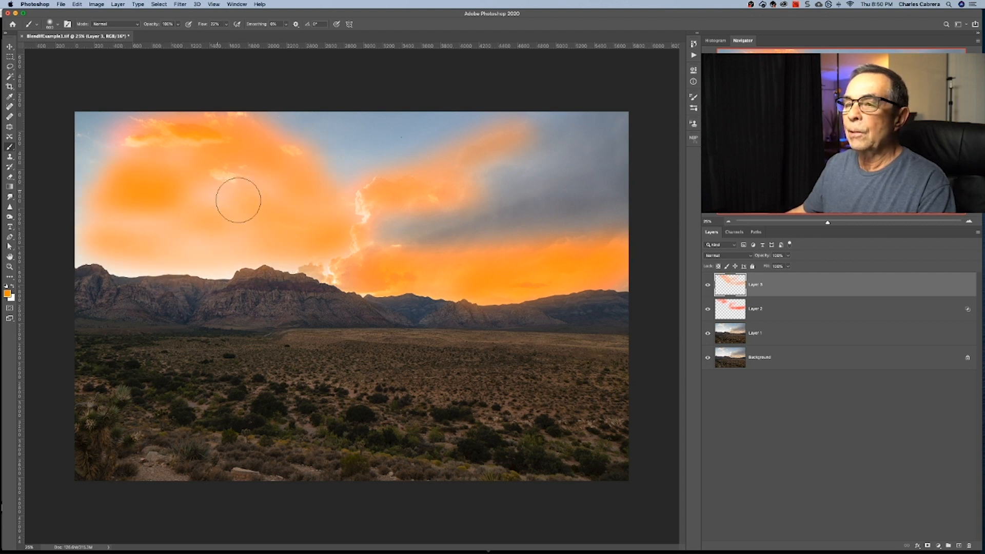
drag(237, 200, 621, 258)
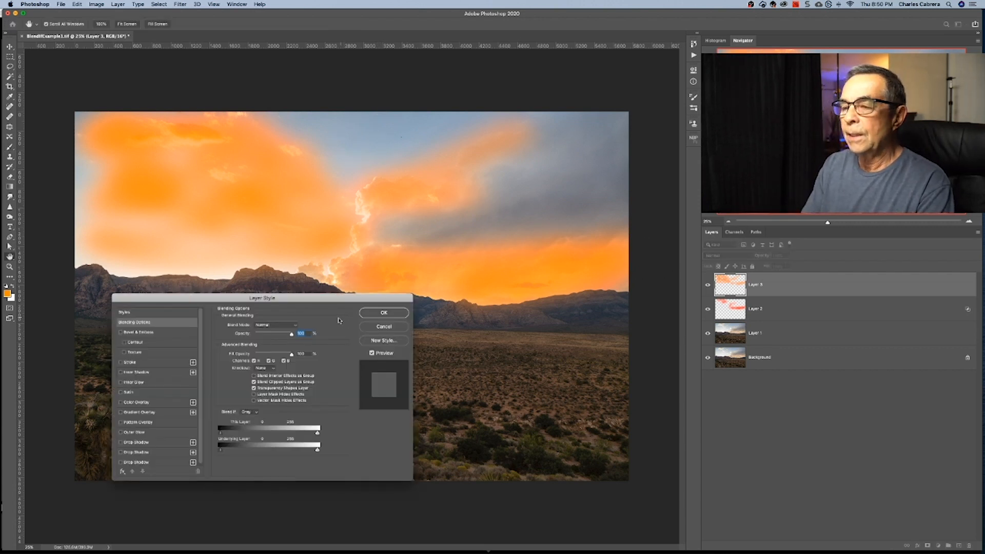
Step: Split the Underlying black Blend If slider so the second orange layer hides over the darkest areas with a smooth falloff
drag(262, 297, 381, 292)
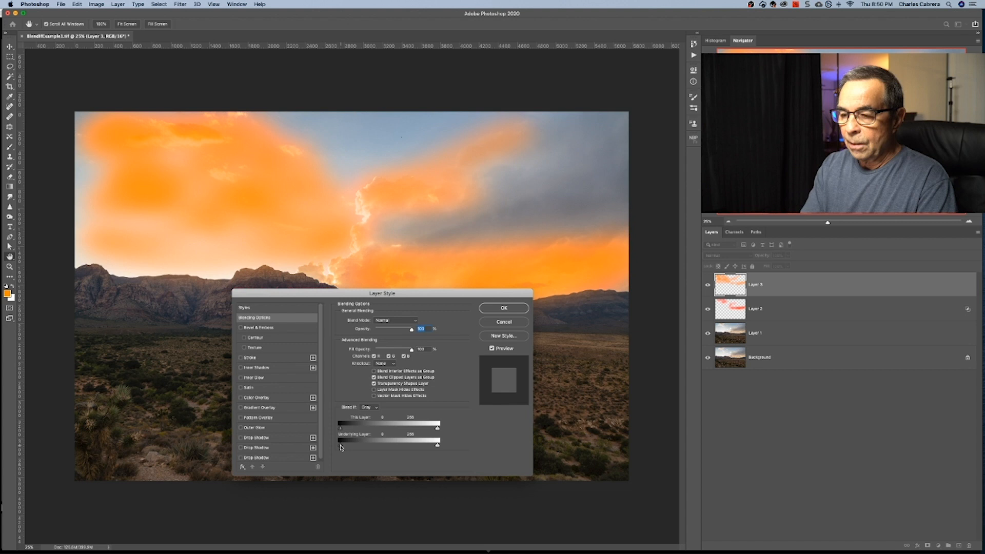
drag(338, 440, 382, 440)
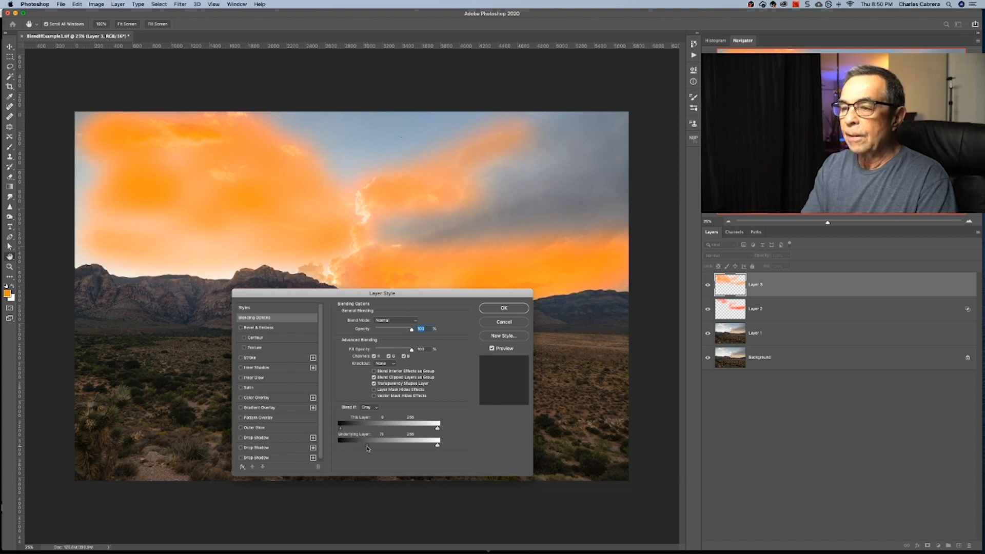
drag(340, 441, 397, 441)
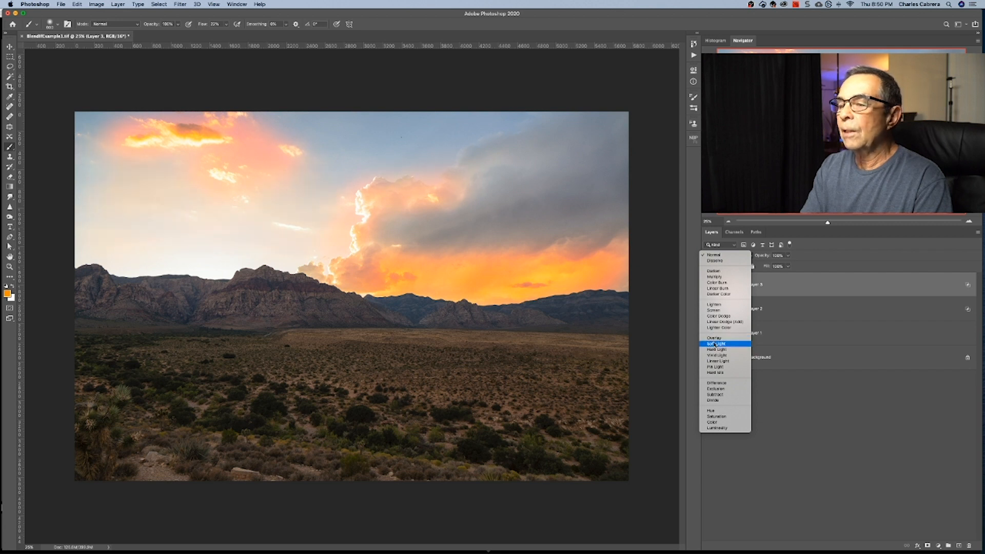
Step: Set the second orange layer to Soft Light, then brush orange over the grey storm cloud at right on the top layer
click(713, 343)
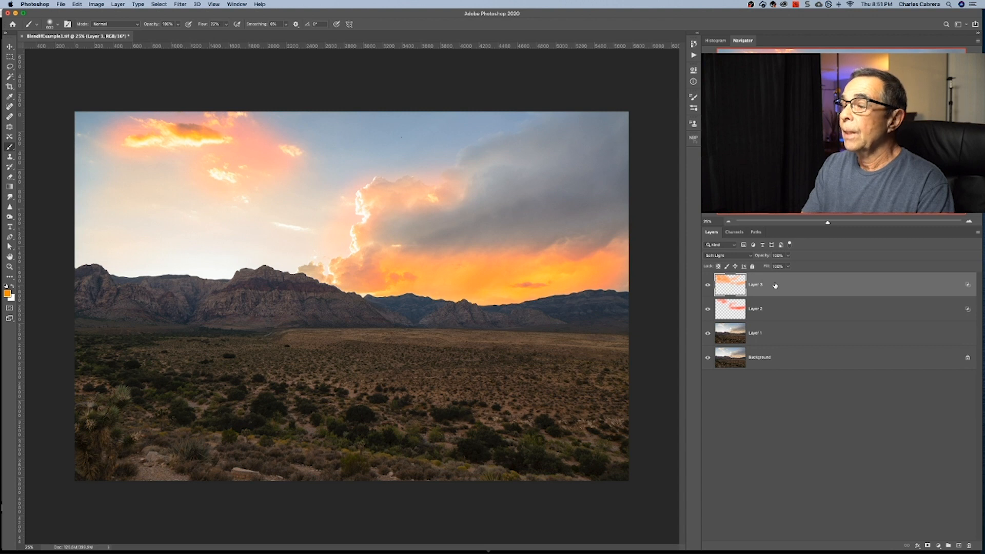
mouse_move(761, 263)
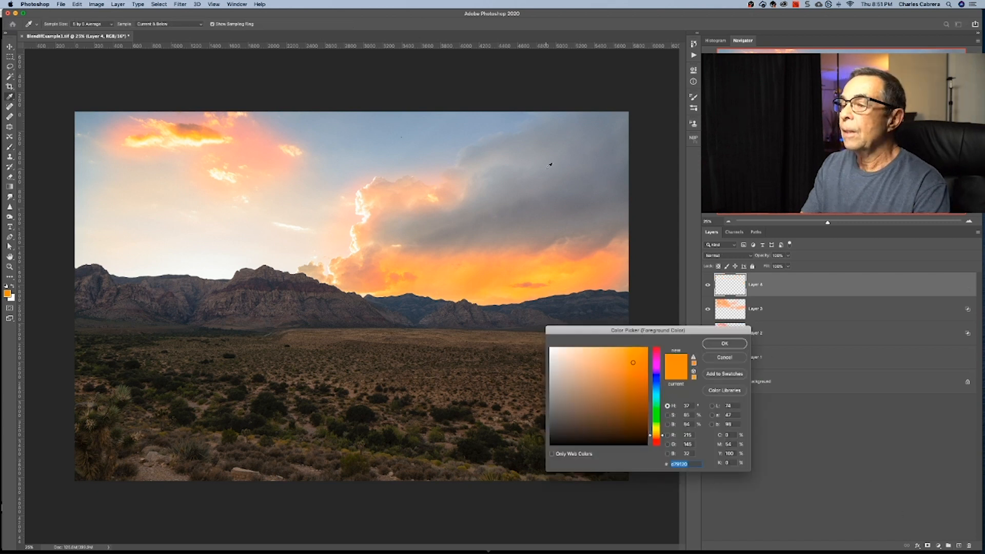
mouse_move(546, 193)
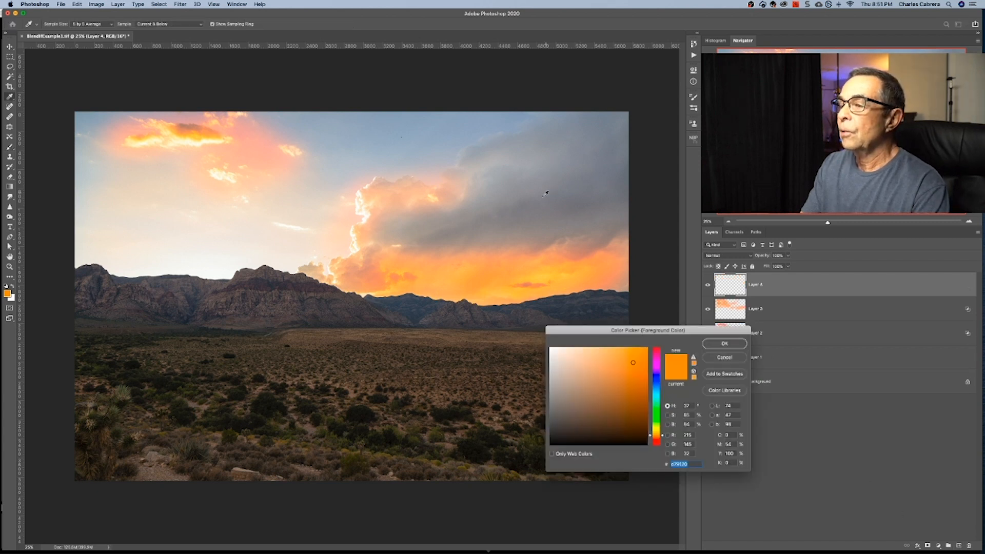
click(725, 343)
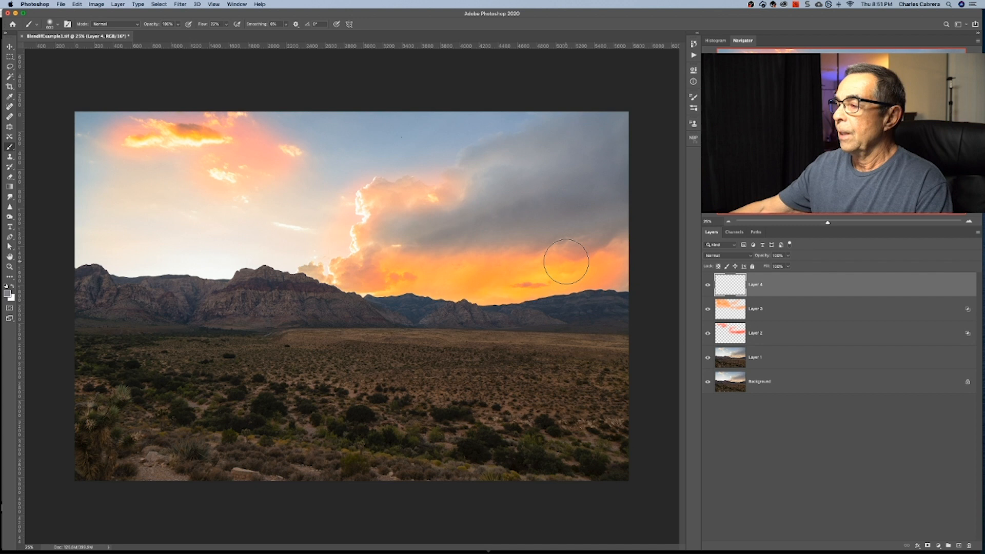
mouse_move(515, 188)
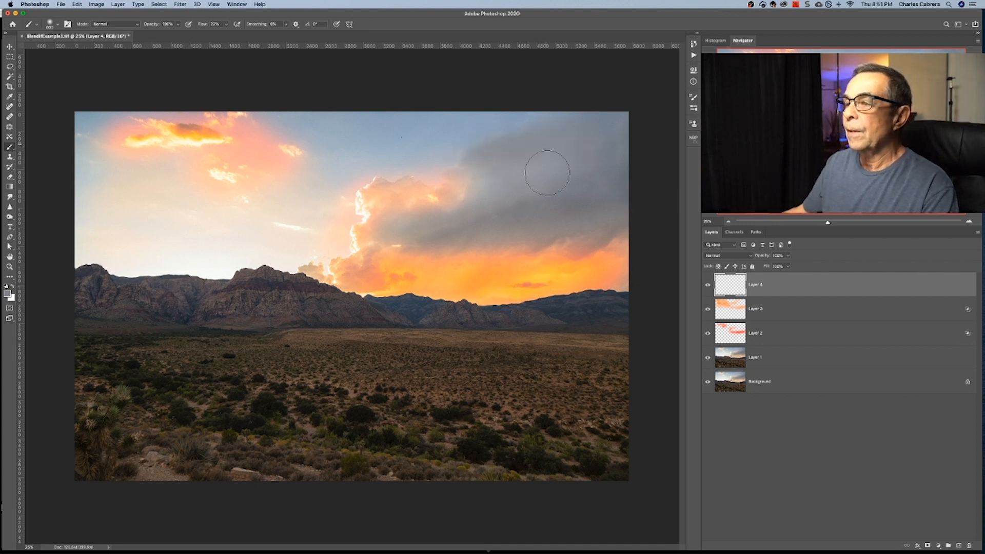
drag(546, 173, 600, 186)
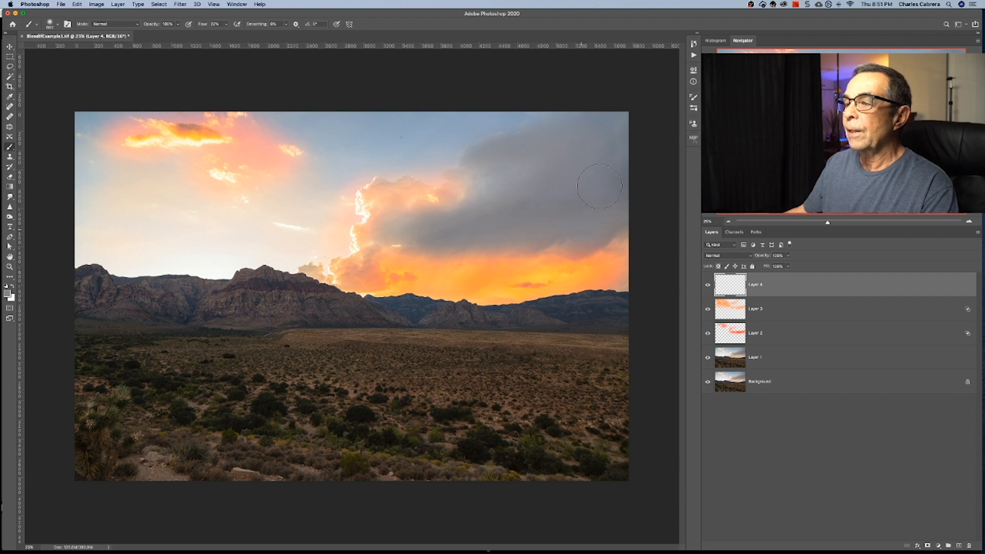
mouse_move(319, 139)
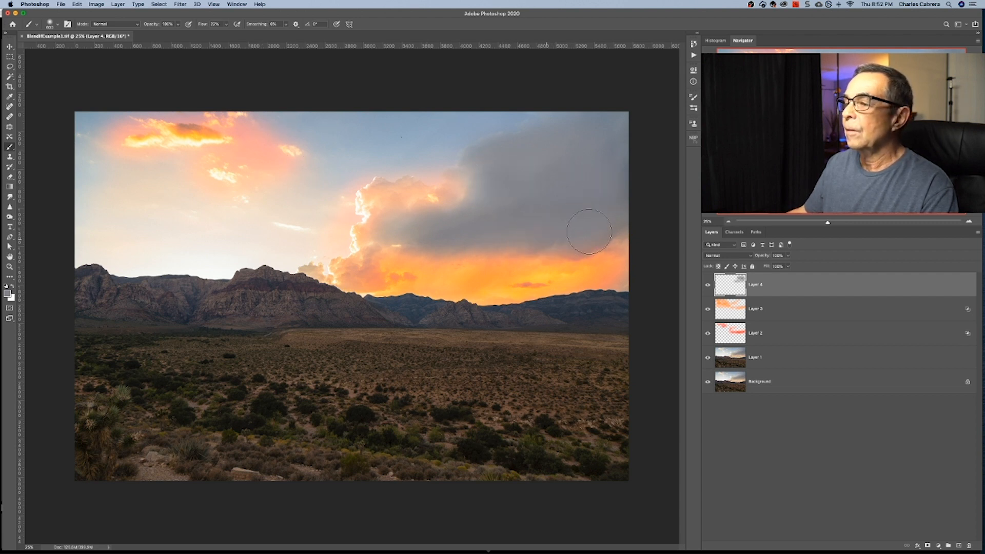
mouse_move(648, 139)
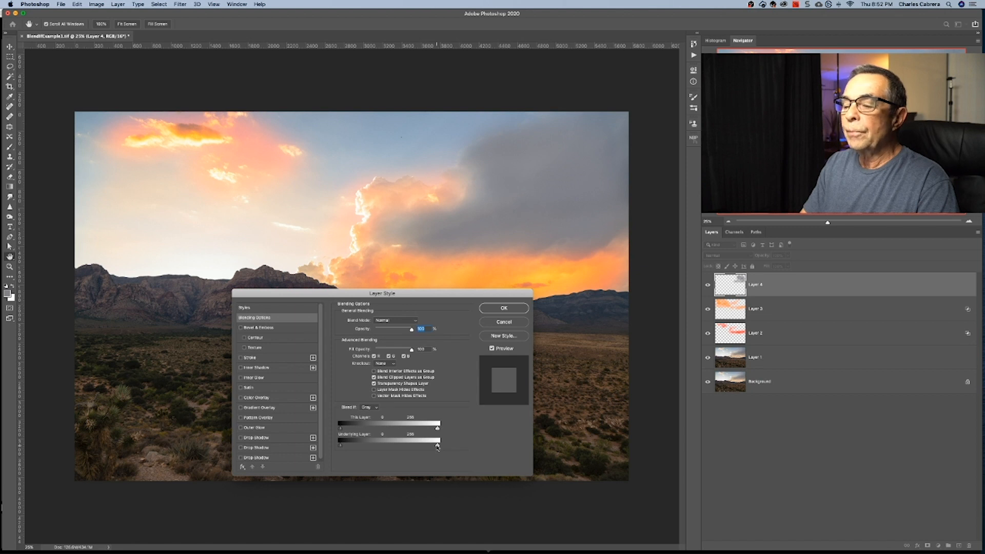
Step: Drag and split the Underlying white slider so paint shows only in darker cloud tones with a smooth transition, then confirm
drag(438, 441, 425, 440)
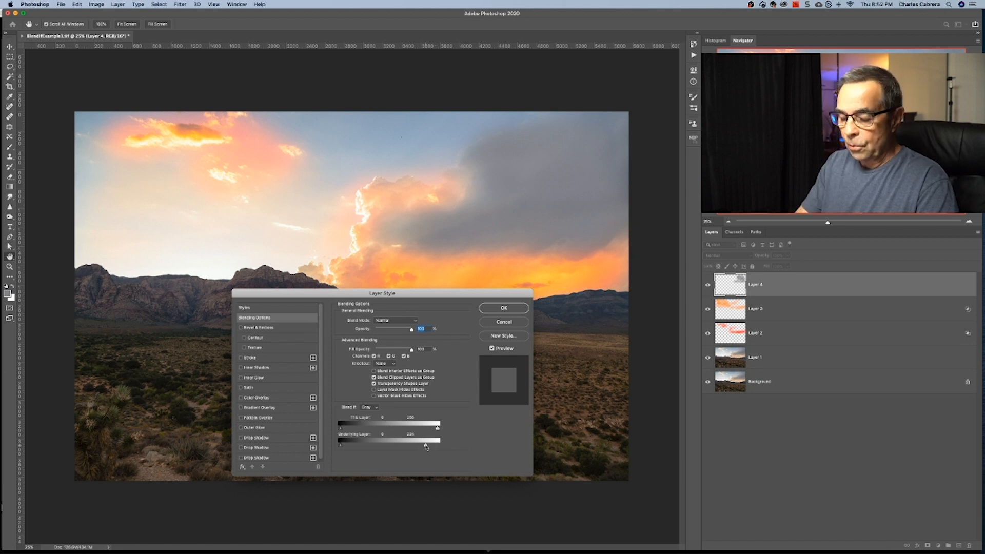
drag(435, 440, 427, 440)
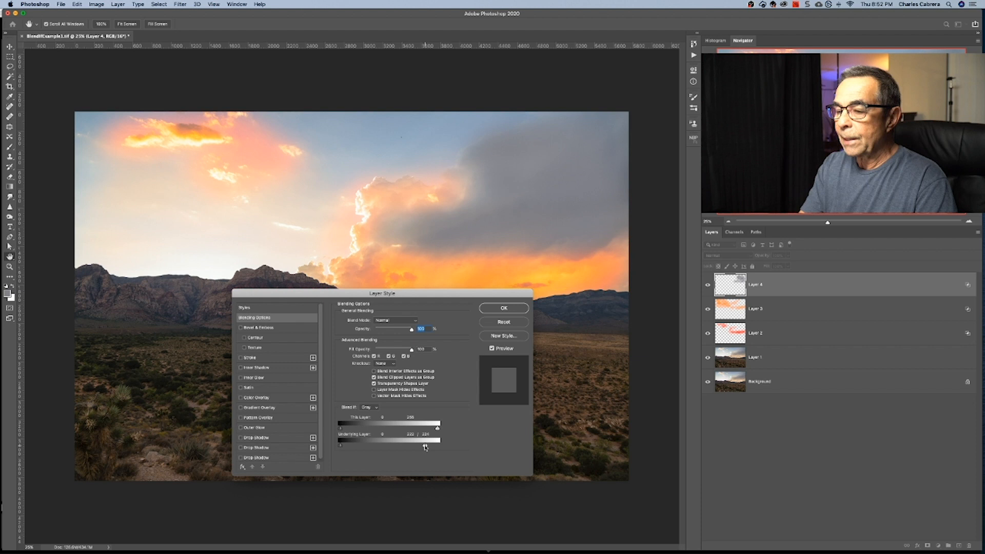
drag(424, 444, 405, 444)
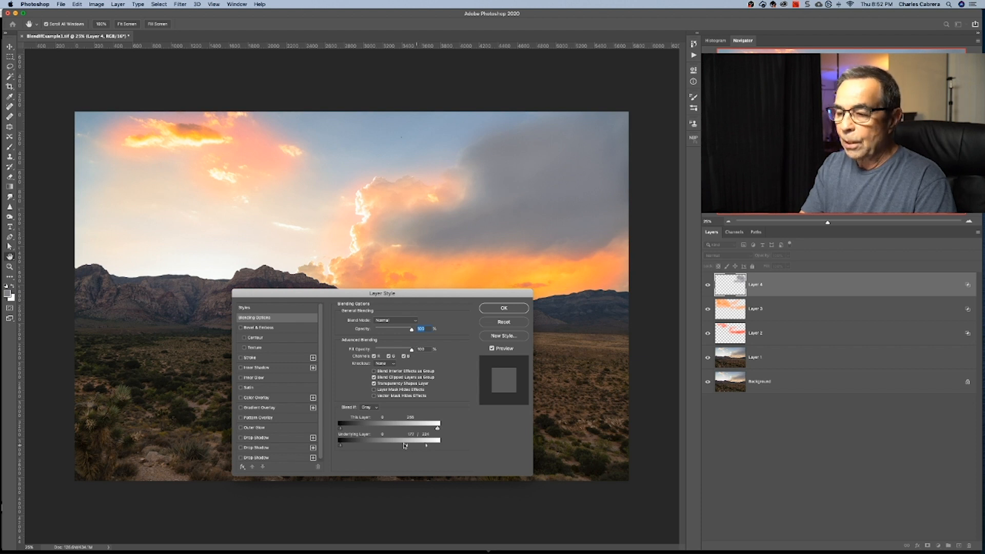
drag(405, 445, 355, 444)
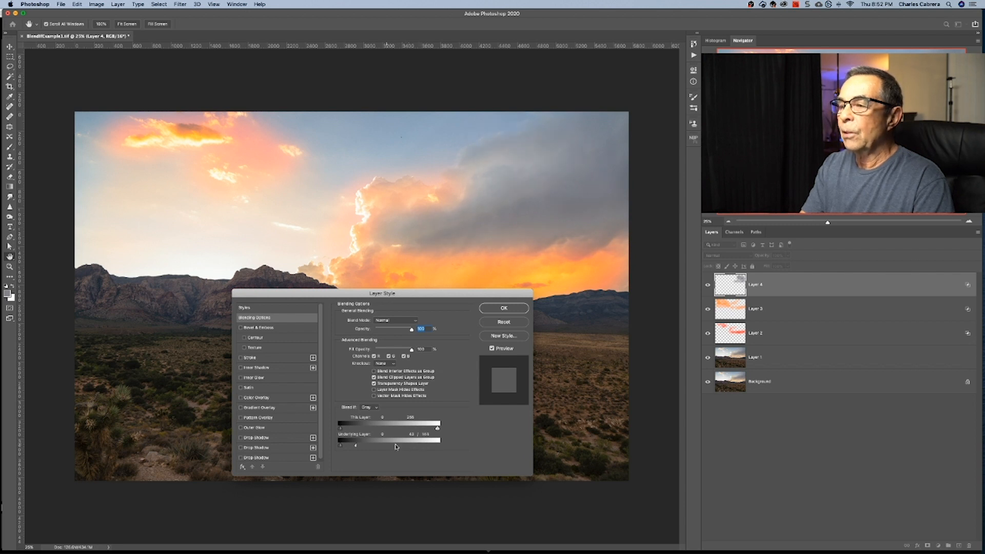
drag(396, 445, 354, 445)
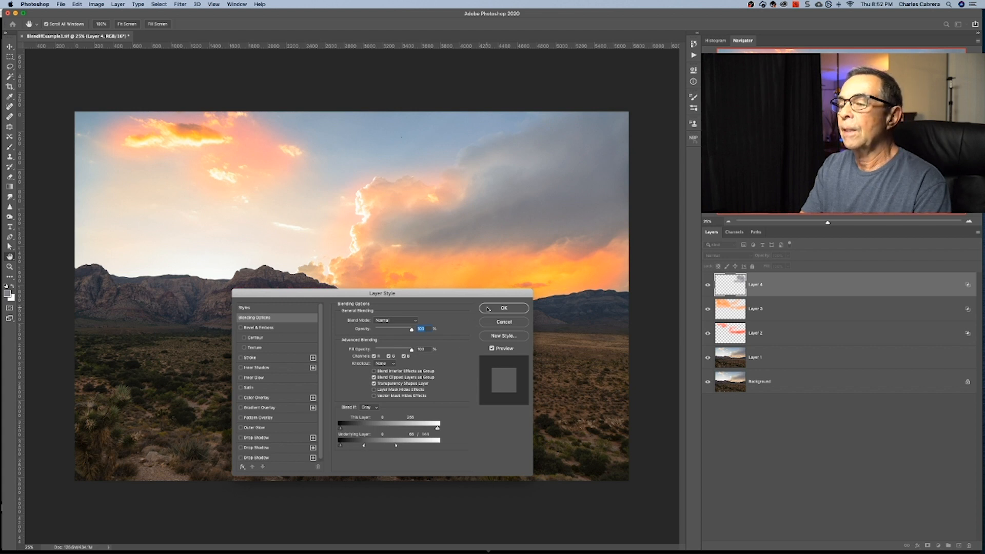
click(505, 308)
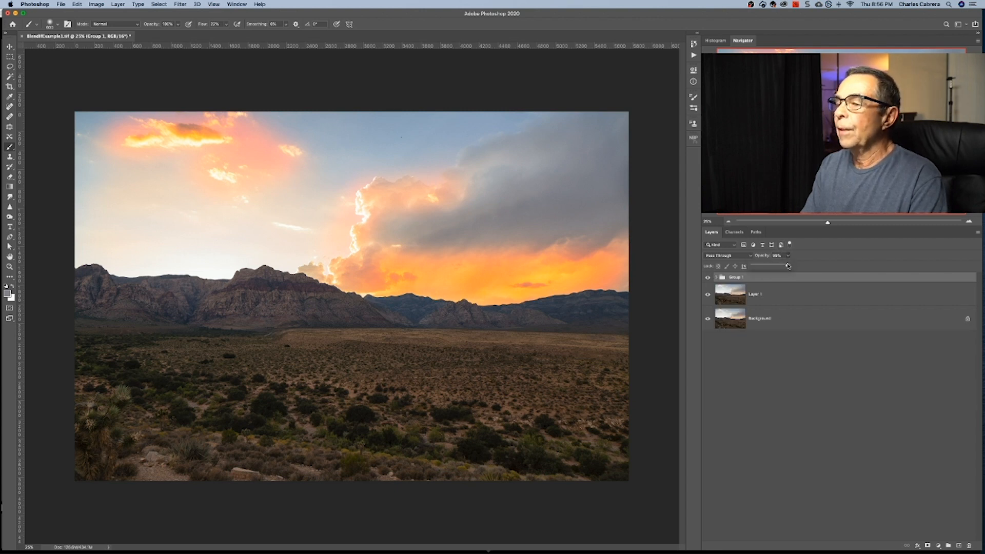
Step: Lower the opacity of the sky-colour Group 1 for a subtler glow
drag(787, 267, 779, 267)
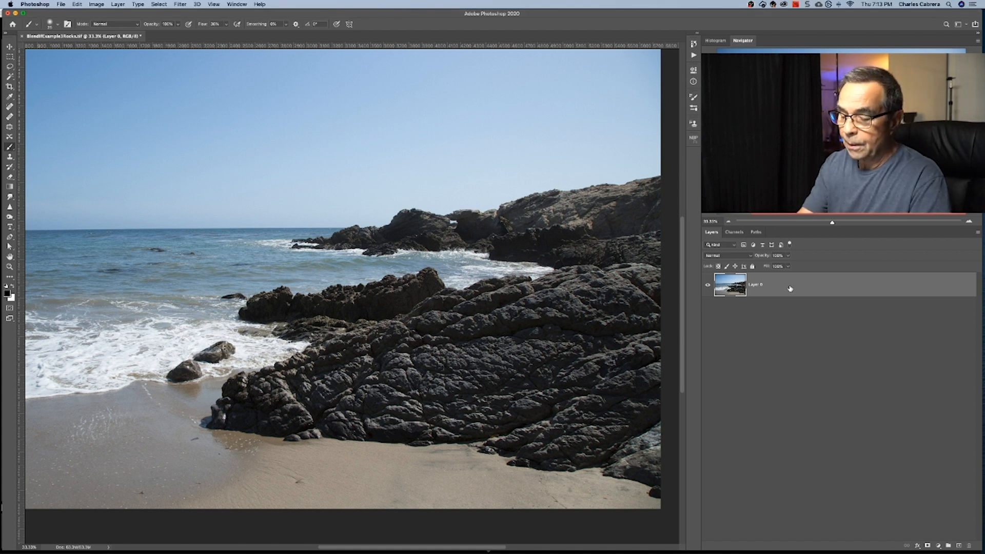
Step: Duplicate Layer 0 with Cmd+J, apply High Pass, set it to Linear Light, and toggle it to compare the sharpening
key(cmd+j)
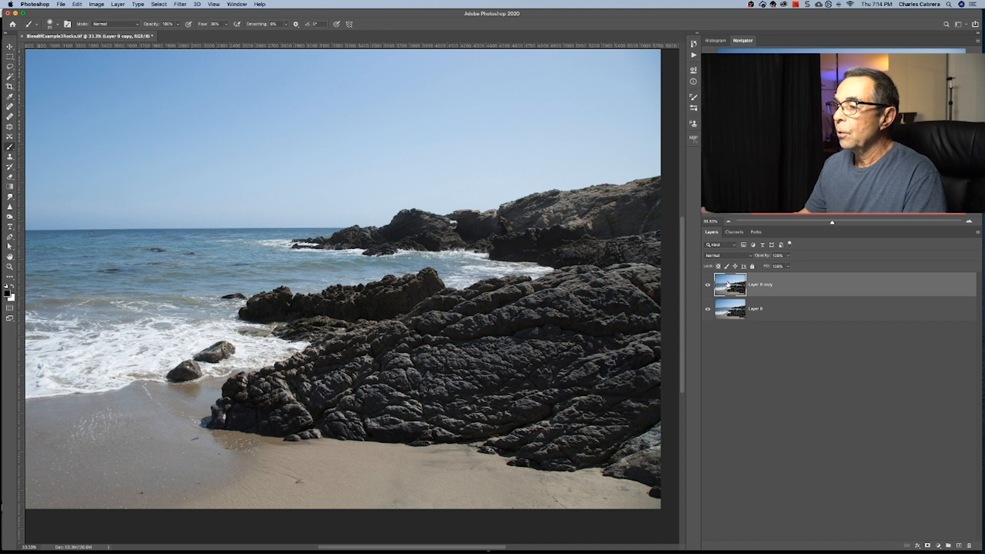
click(178, 4)
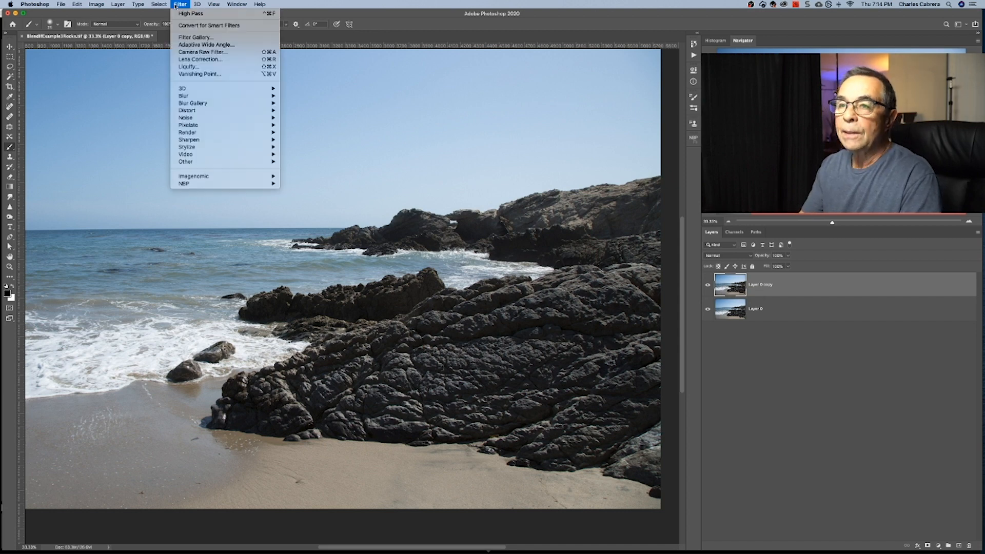
mouse_move(195, 163)
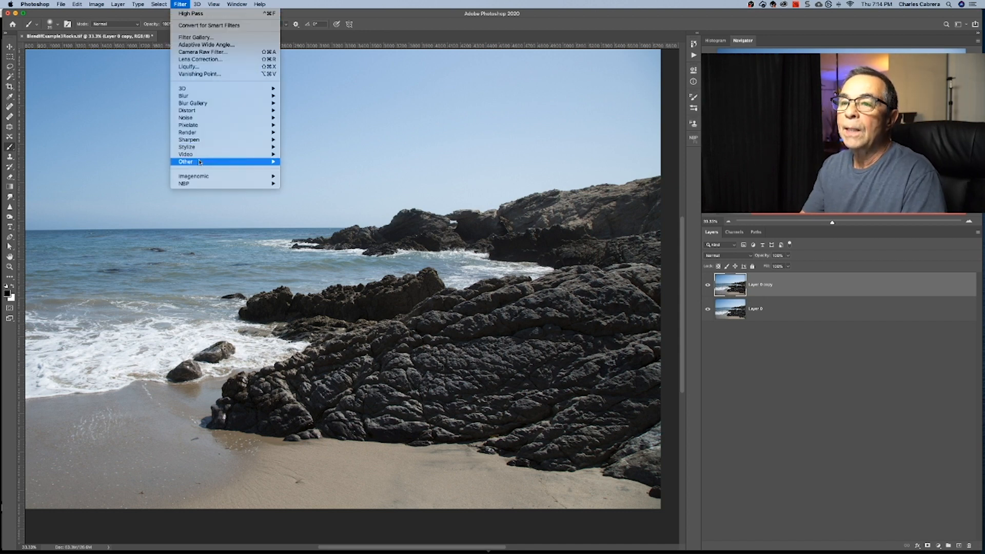
mouse_move(185, 163)
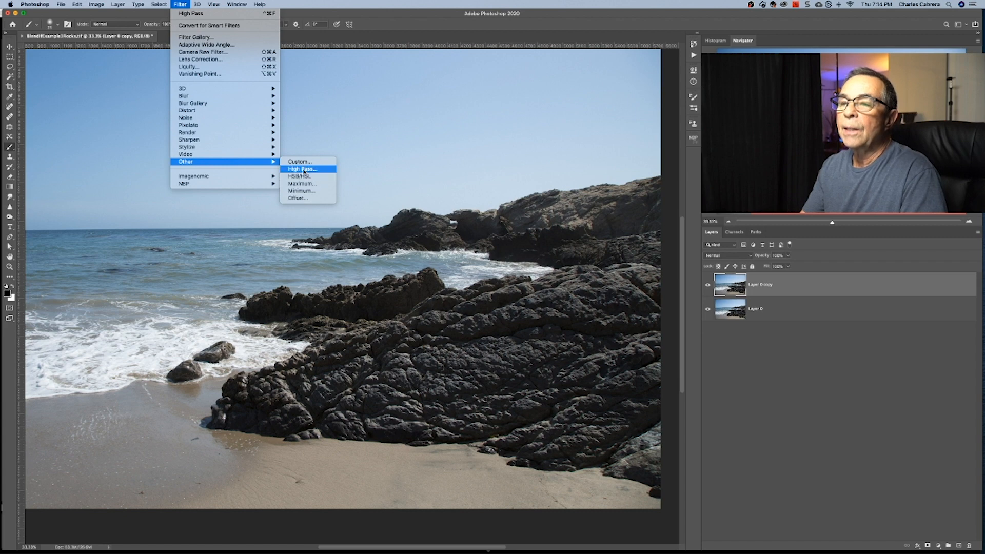
click(302, 168)
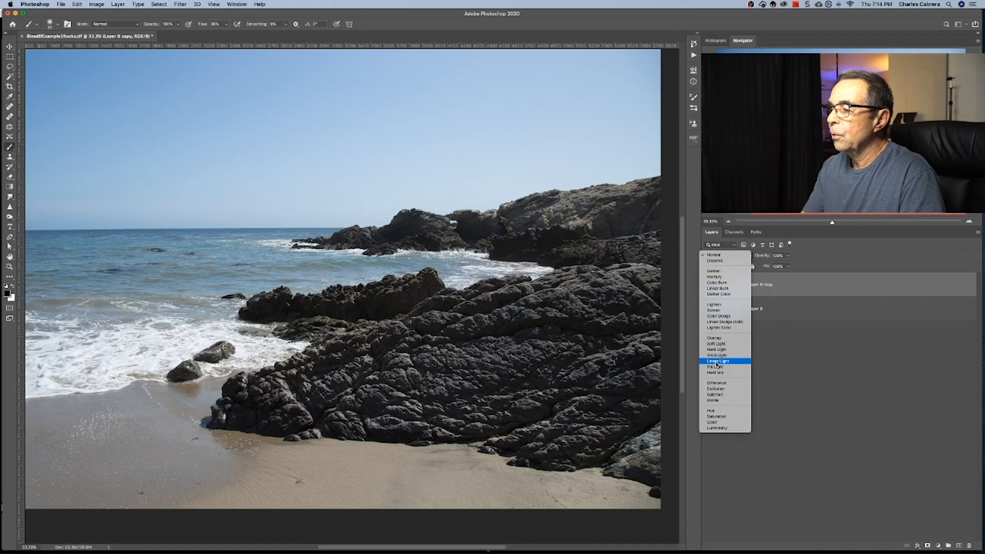
click(721, 361)
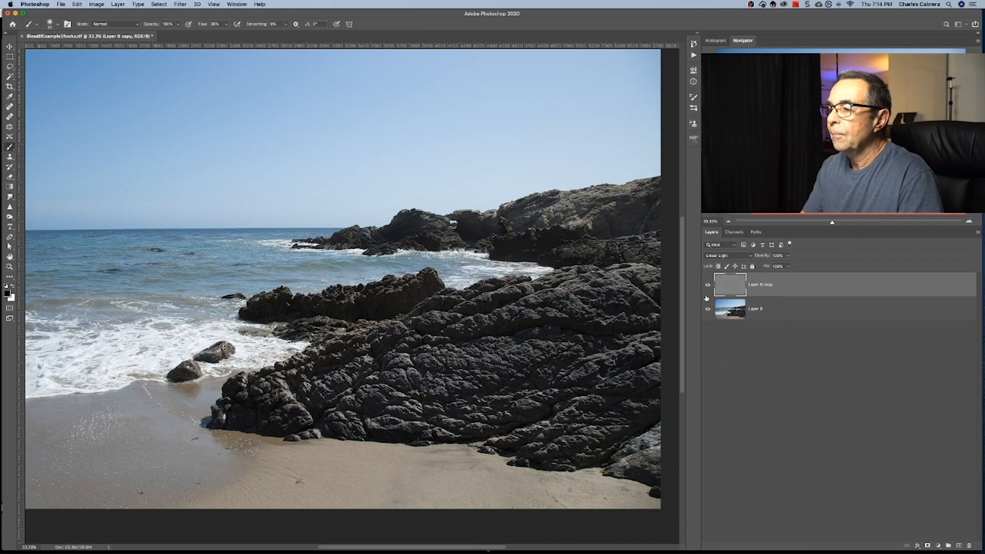
click(706, 285)
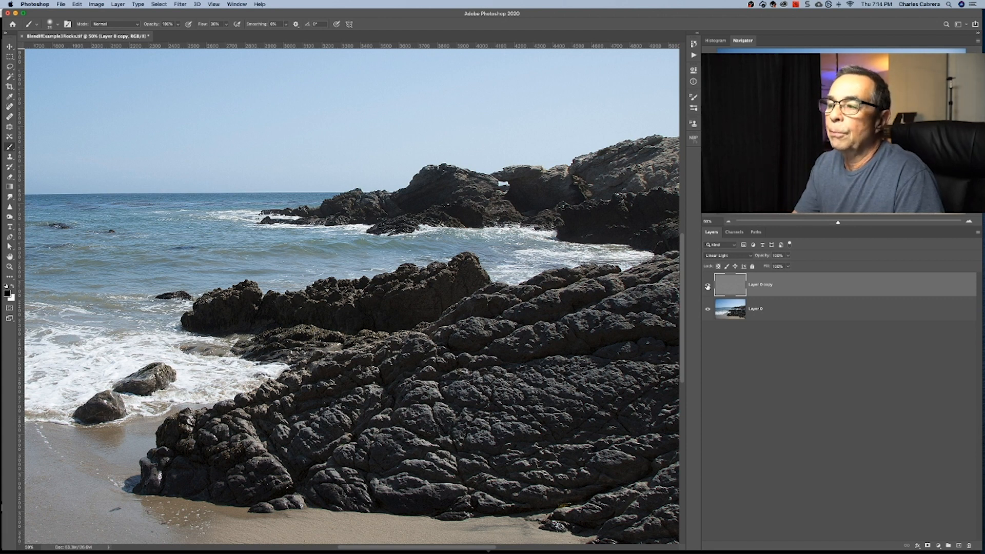
click(706, 285)
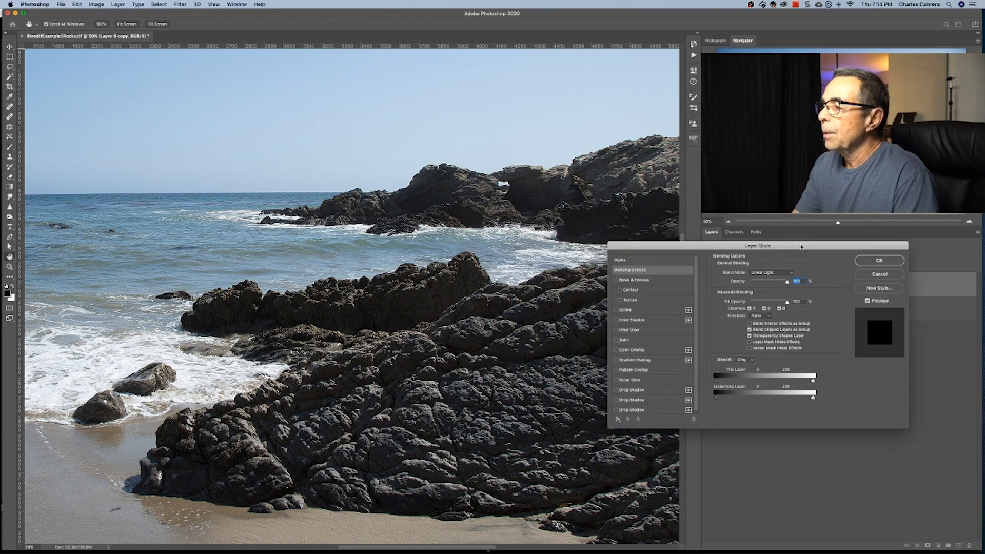
Step: Pull the Underlying Layer white Blend If slider left and split it so sharpening skips sky and surf, then confirm
drag(759, 246, 619, 332)
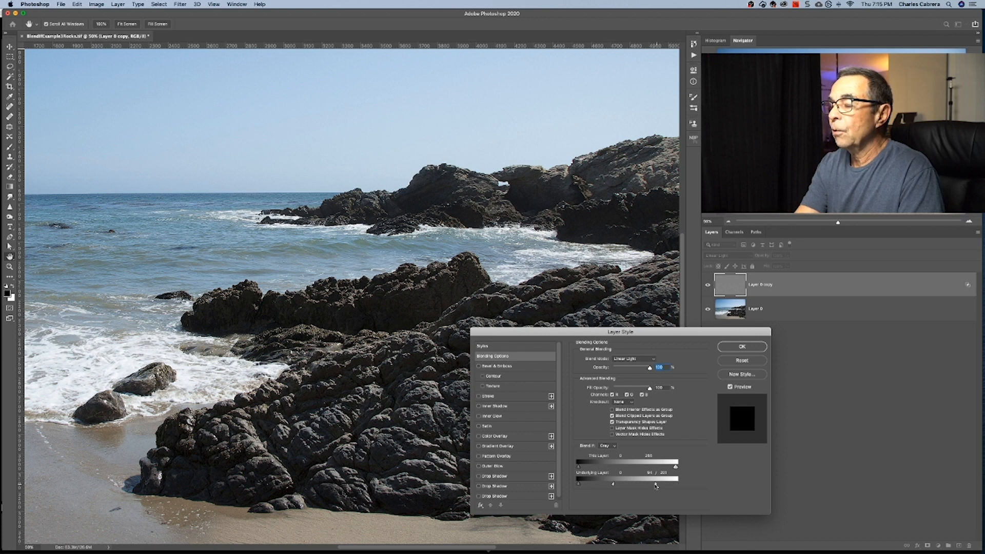
drag(676, 483, 651, 484)
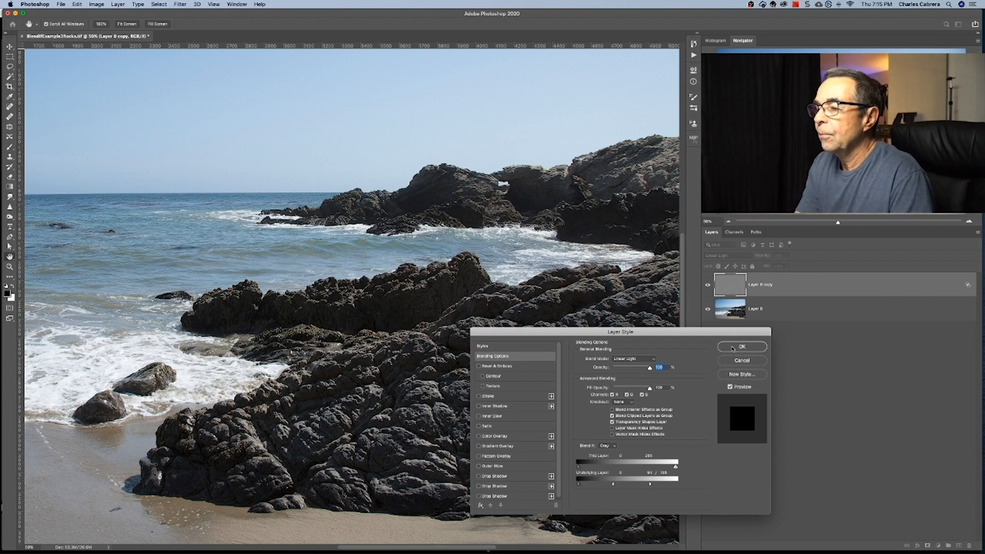
click(742, 347)
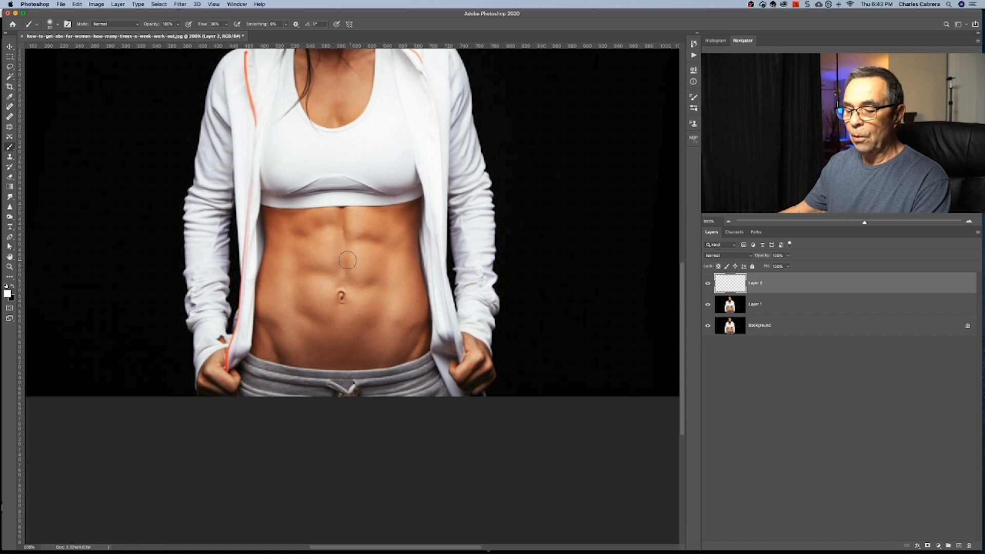
Step: Dab soft white brush strokes over the upper and central abdominal muscles on the empty layer
drag(347, 260, 316, 246)
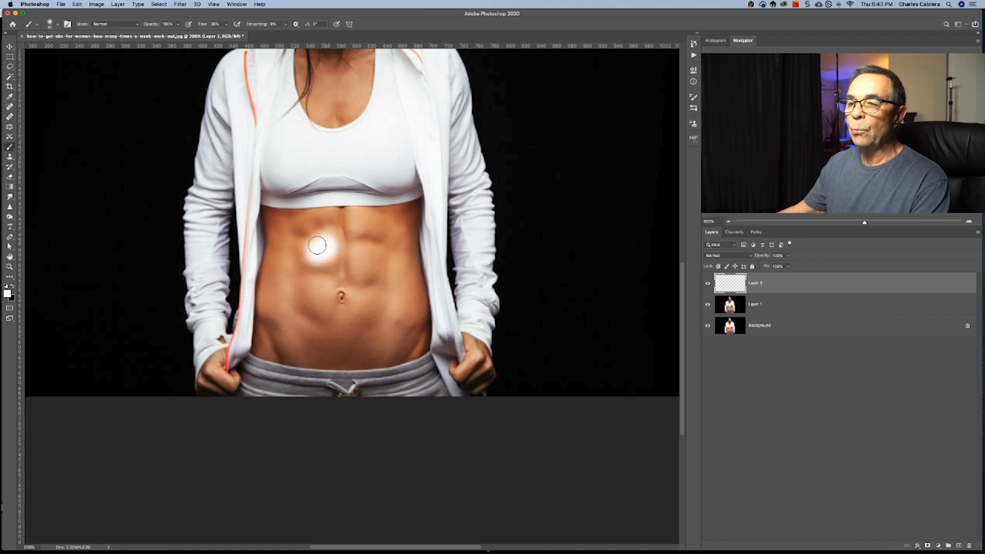
drag(317, 245, 368, 231)
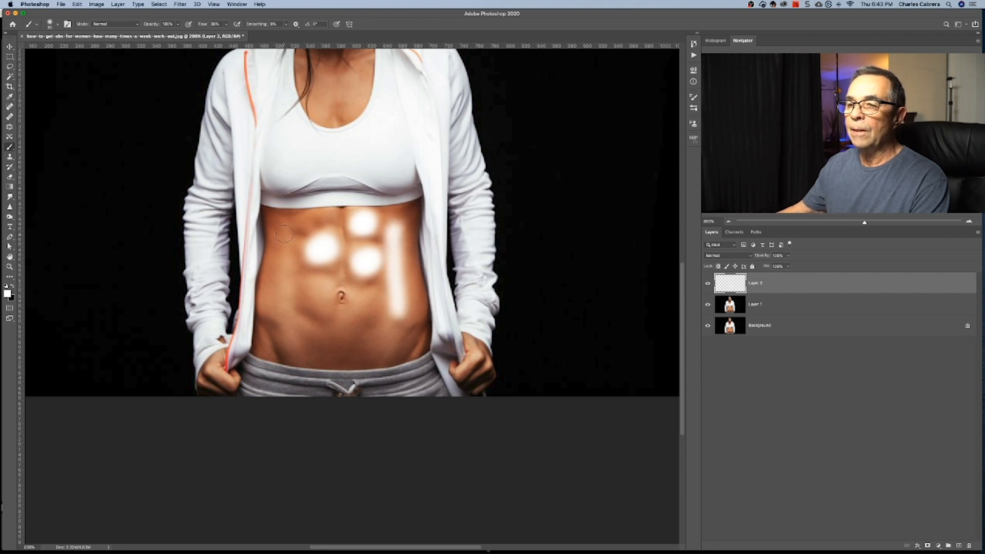
drag(283, 233, 311, 283)
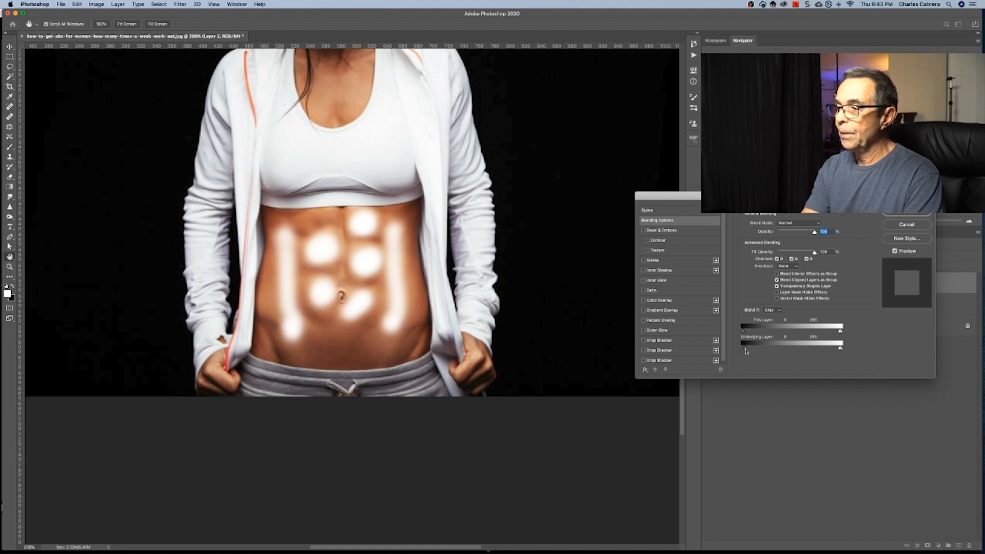
Step: Move the Underlying Layer black slider right to limit white to bright skin and set Soft Light blending
drag(743, 346, 766, 346)
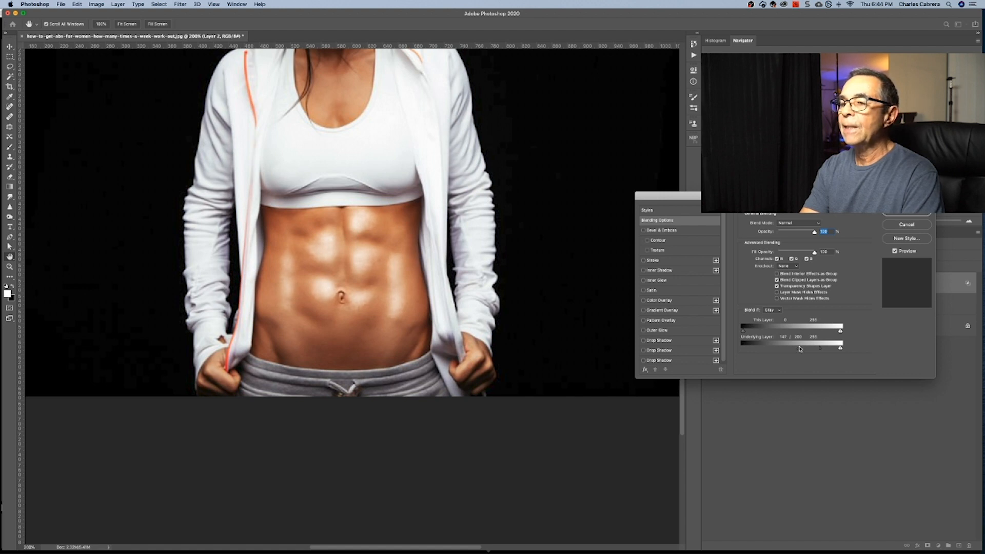
click(802, 223)
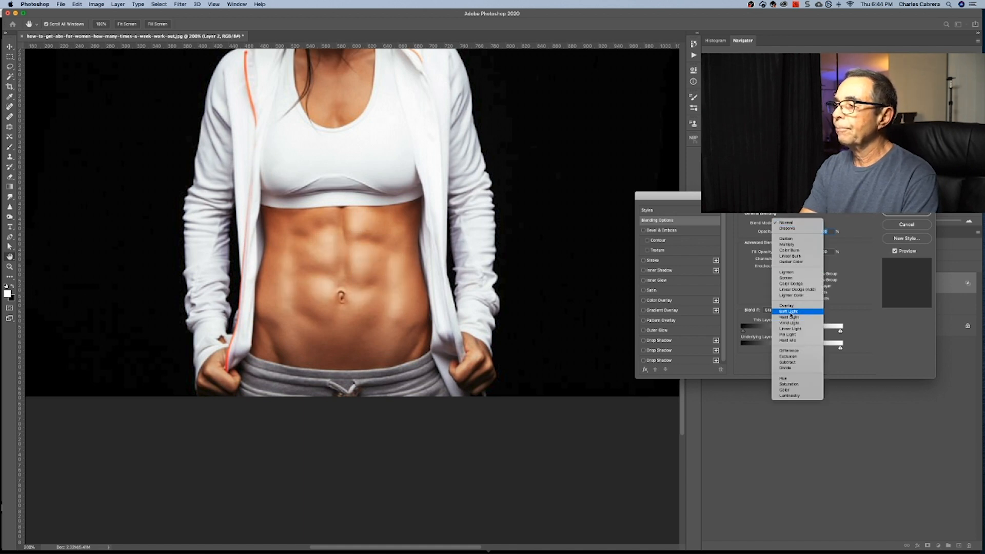
click(788, 312)
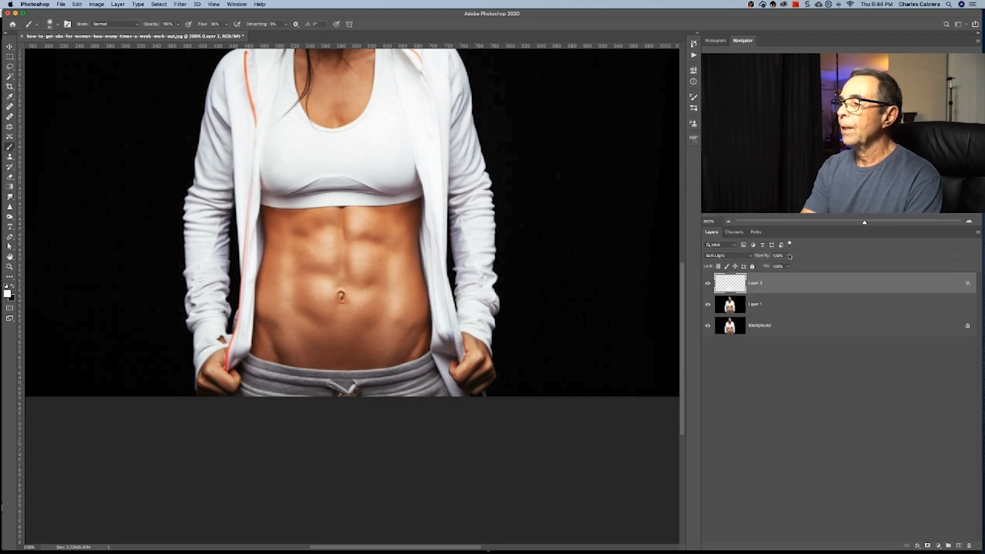
Step: Lower the opacity of the Soft Light highlight layer to soften the abs sheen
drag(788, 256, 776, 255)
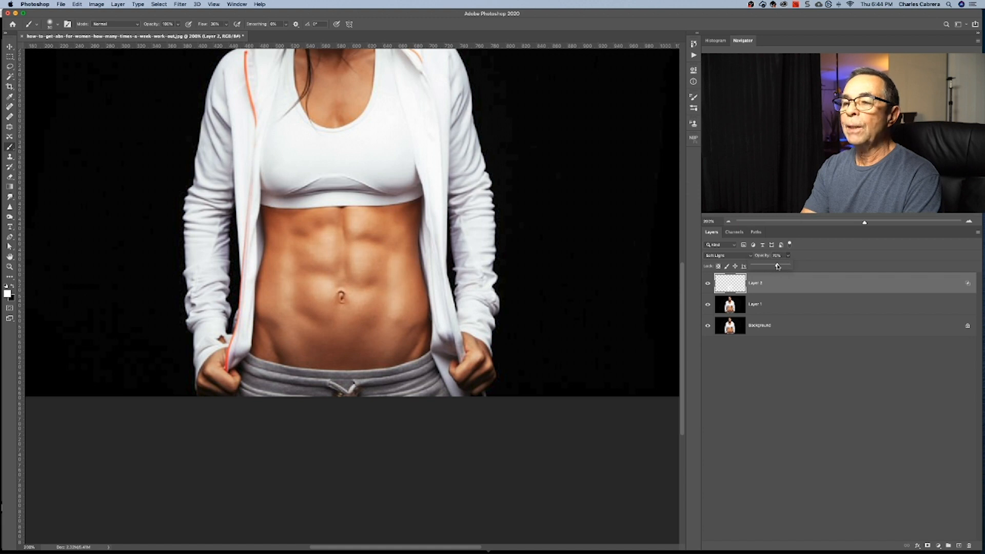
drag(776, 265, 774, 266)
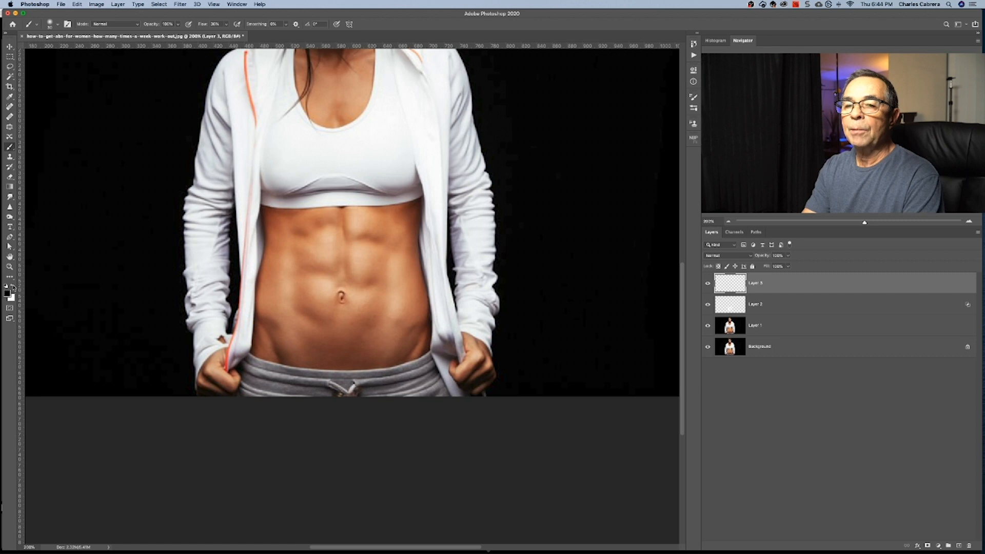
mouse_move(9, 289)
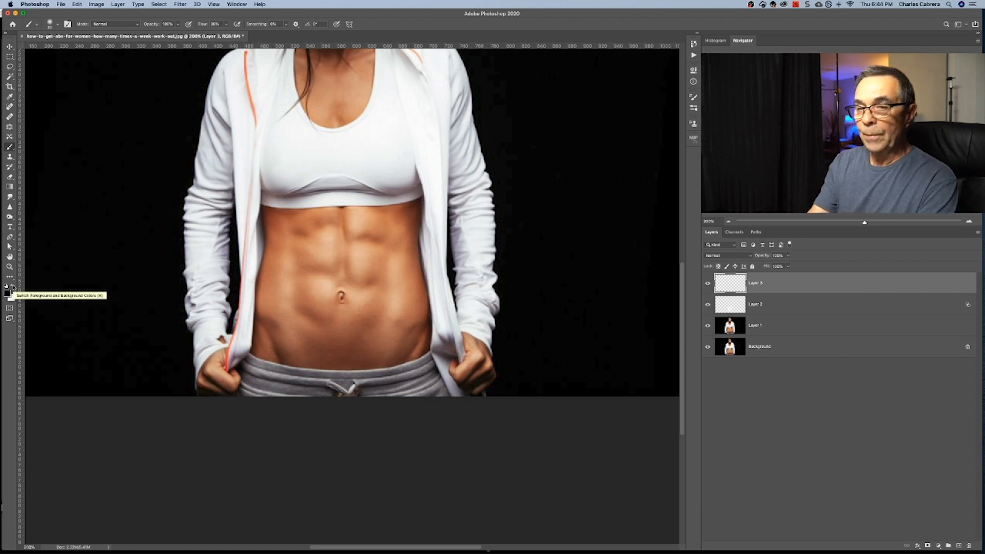
mouse_move(626, 290)
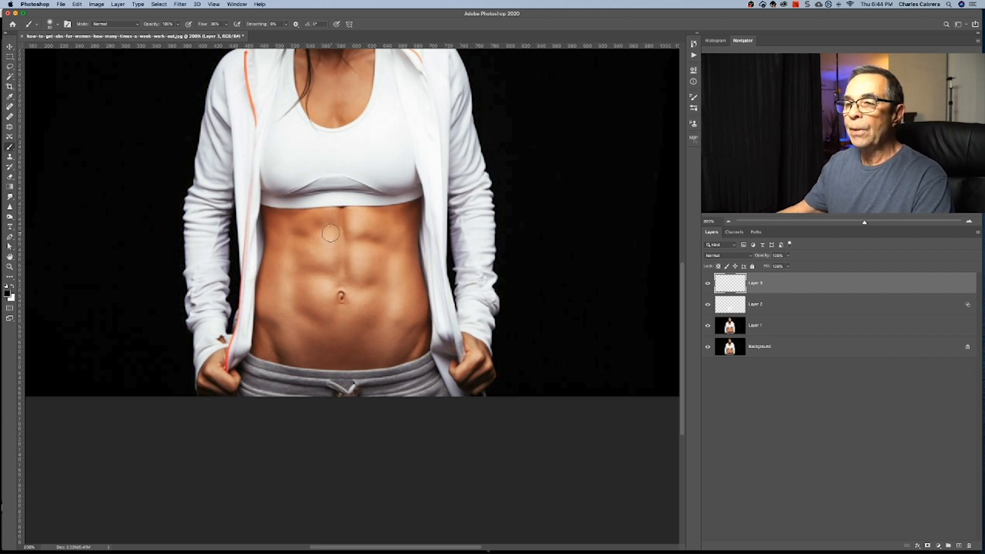
mouse_move(325, 243)
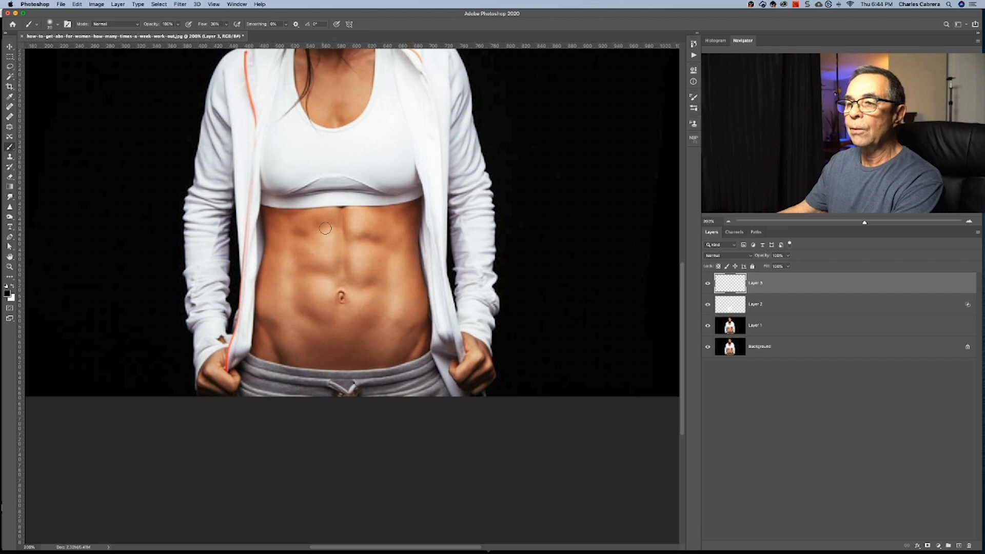
Step: Paint soft black strokes in the grooves under the chest, along the sides and near the navel
drag(305, 220, 329, 229)
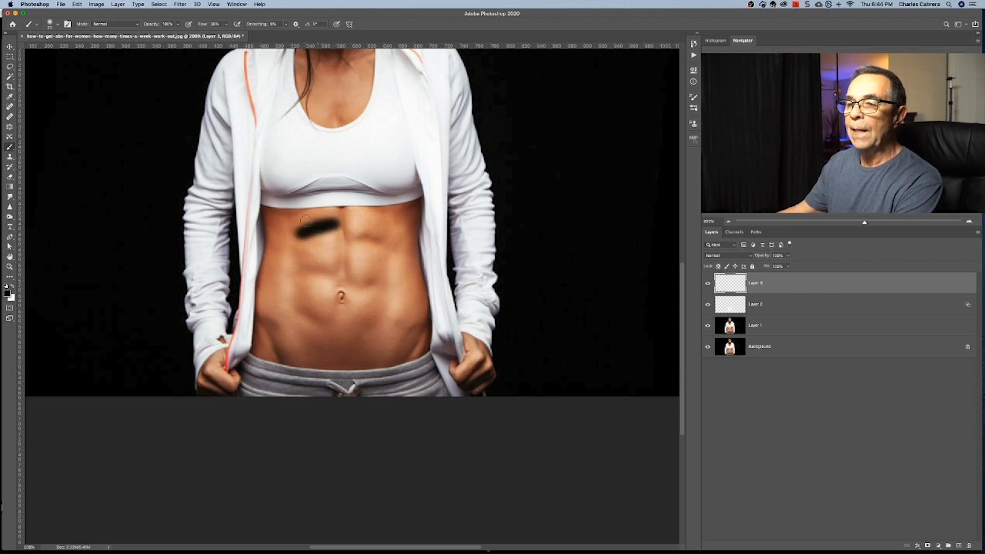
mouse_move(274, 248)
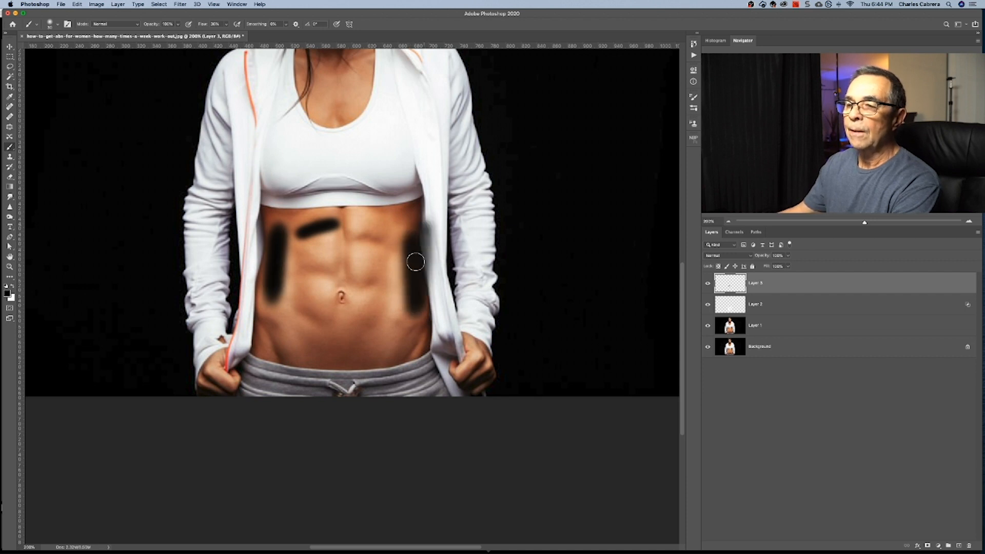
drag(415, 261, 377, 278)
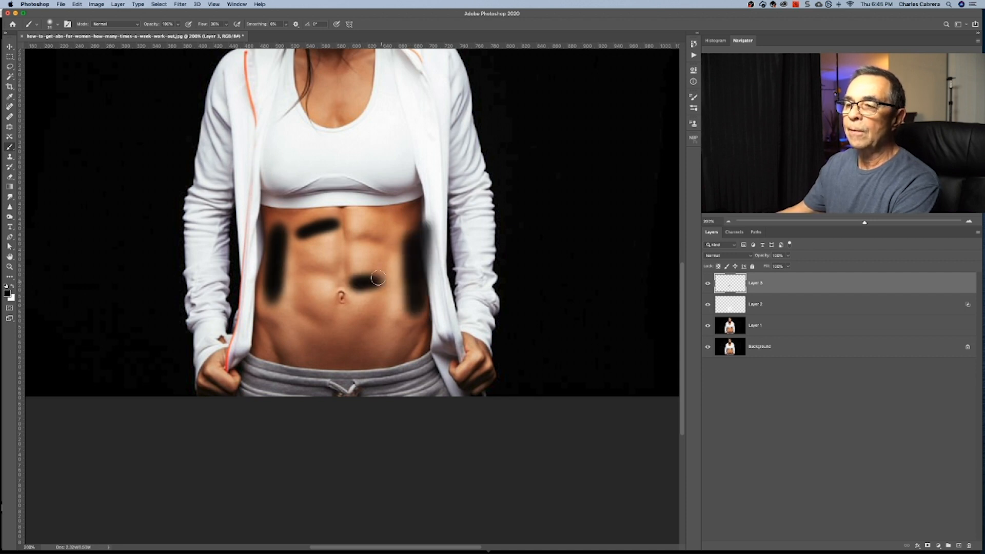
drag(376, 278, 326, 267)
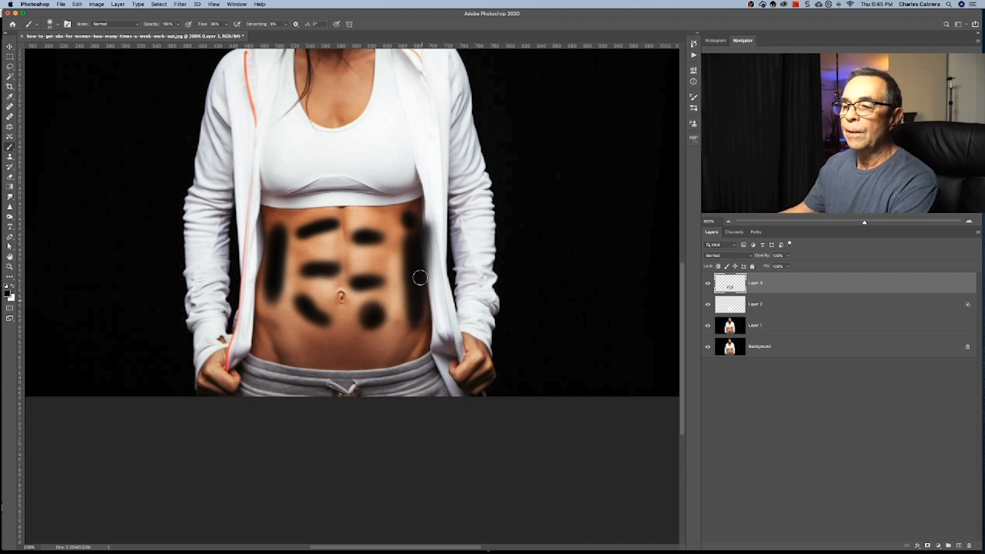
mouse_move(269, 302)
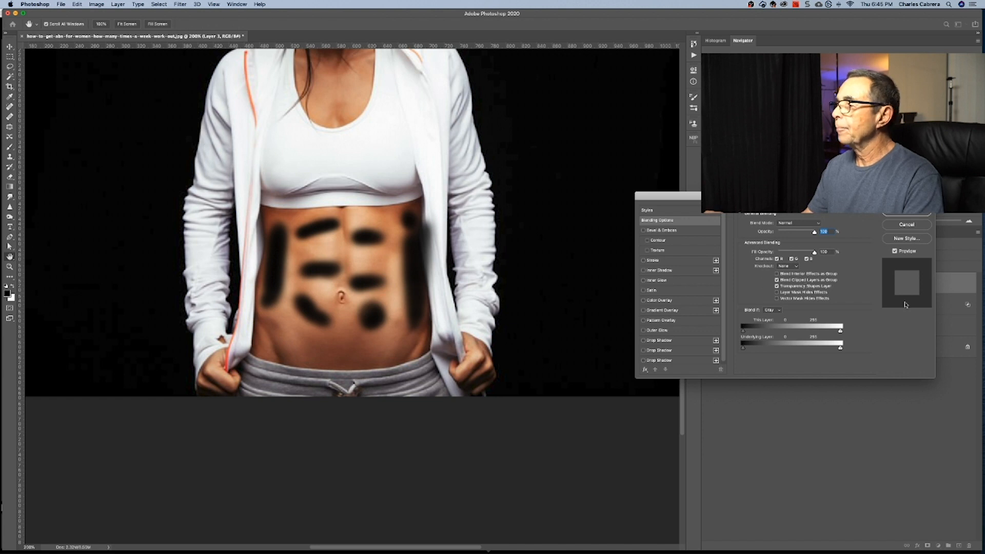
mouse_move(870, 344)
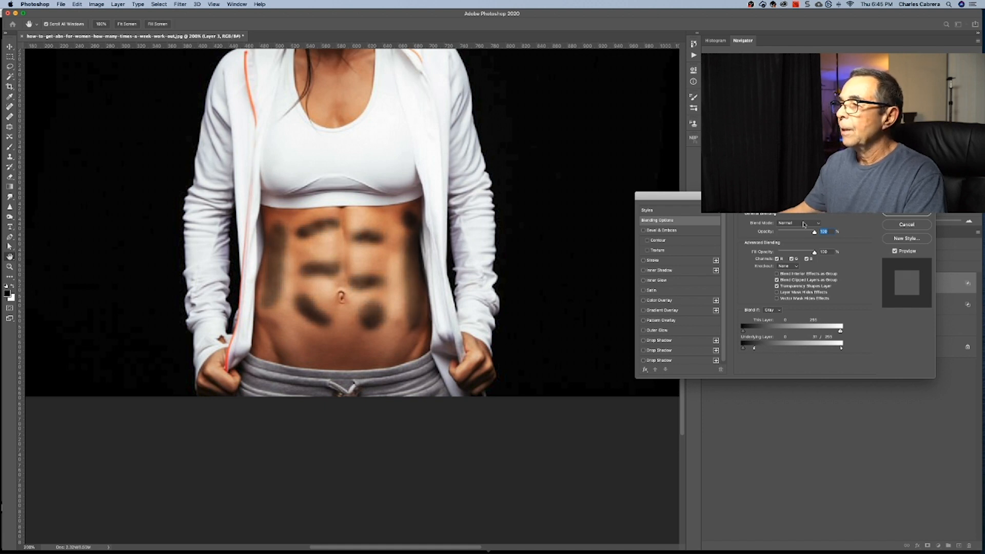
Step: Set the black groove layer's blend mode to Soft Light and confirm the blending settings
click(799, 224)
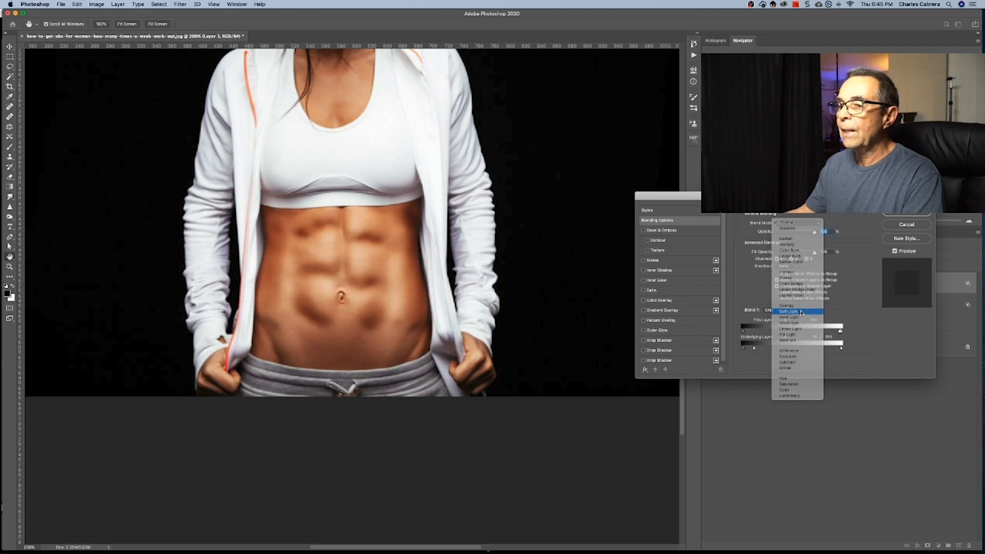
click(787, 311)
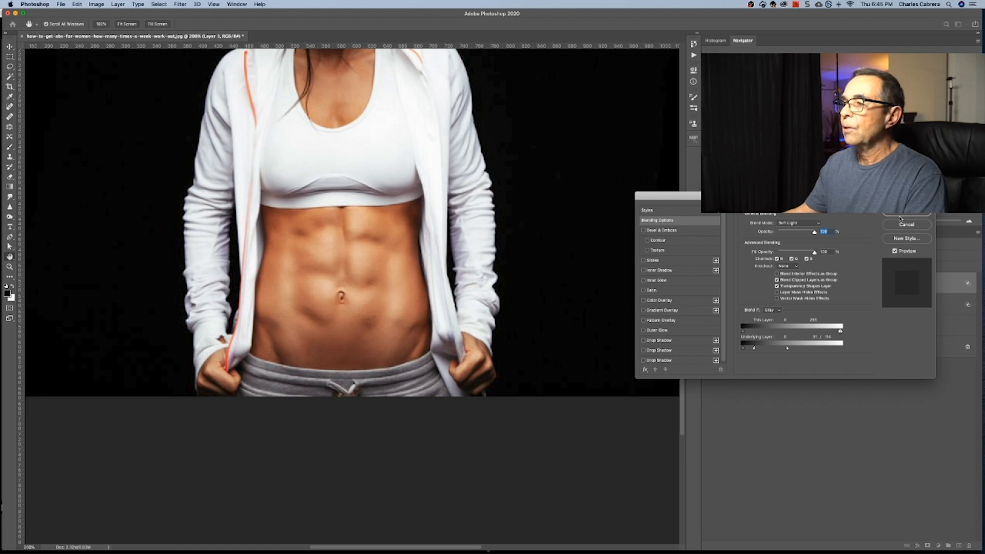
click(906, 224)
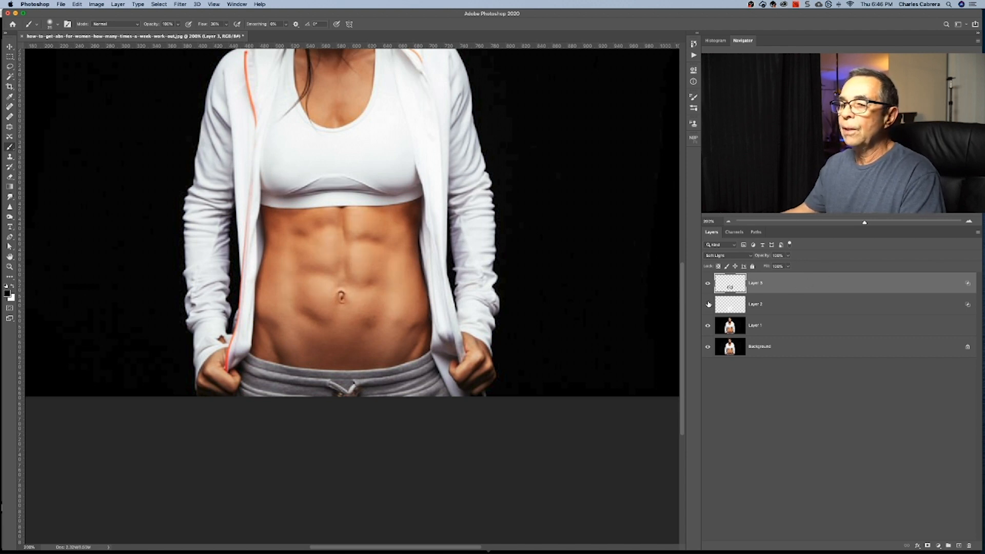
Step: Toggle the retouching layers to compare before and after, cancelling the Blending Options review
click(706, 283)
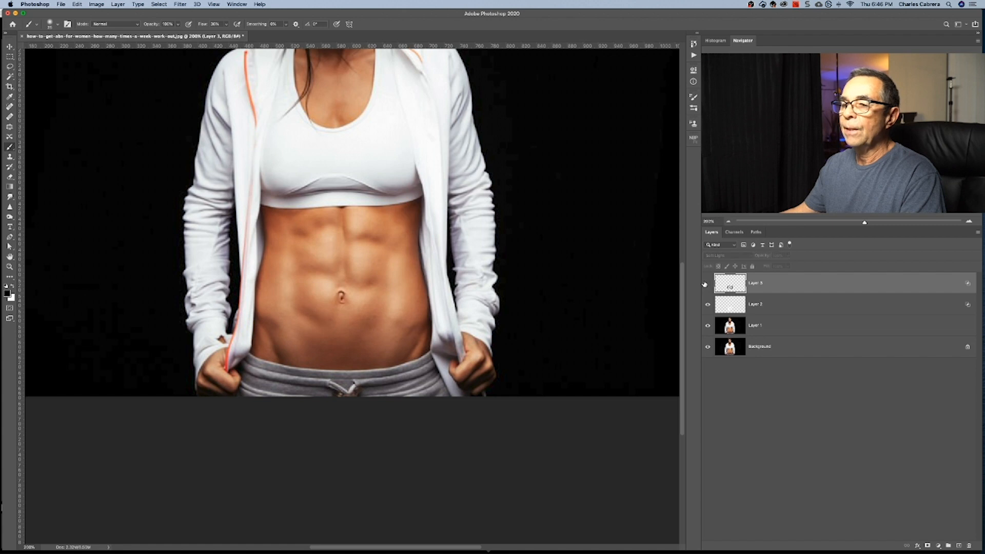
click(707, 284)
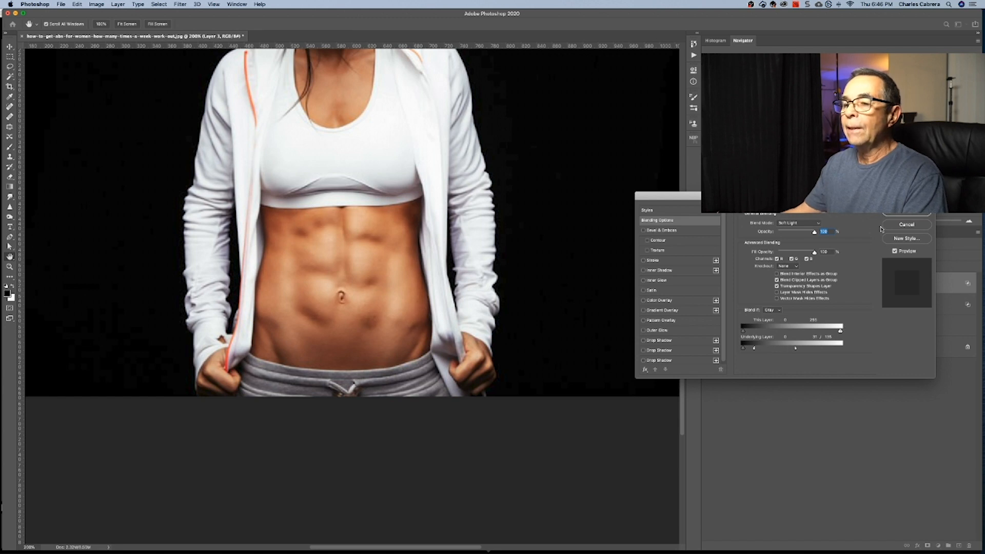
click(906, 225)
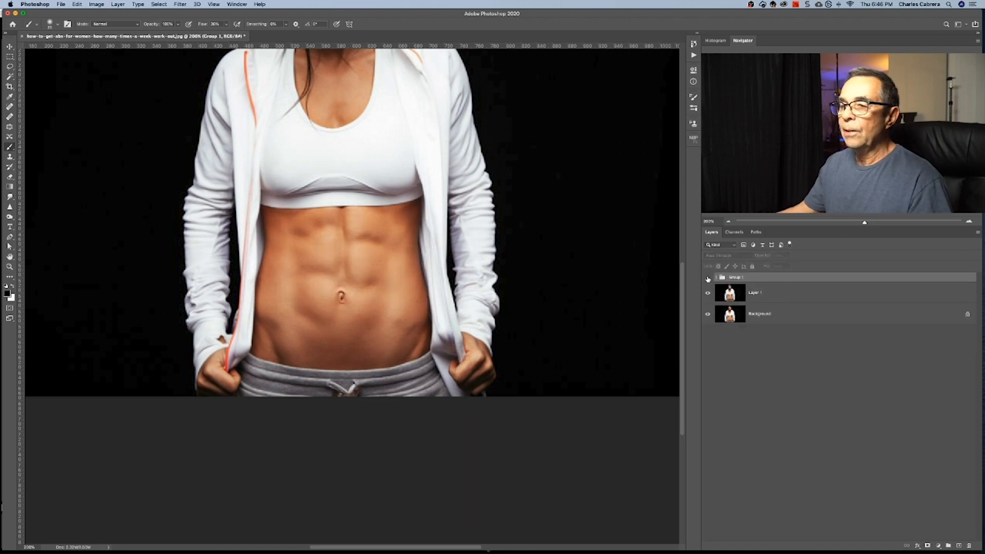
click(735, 277)
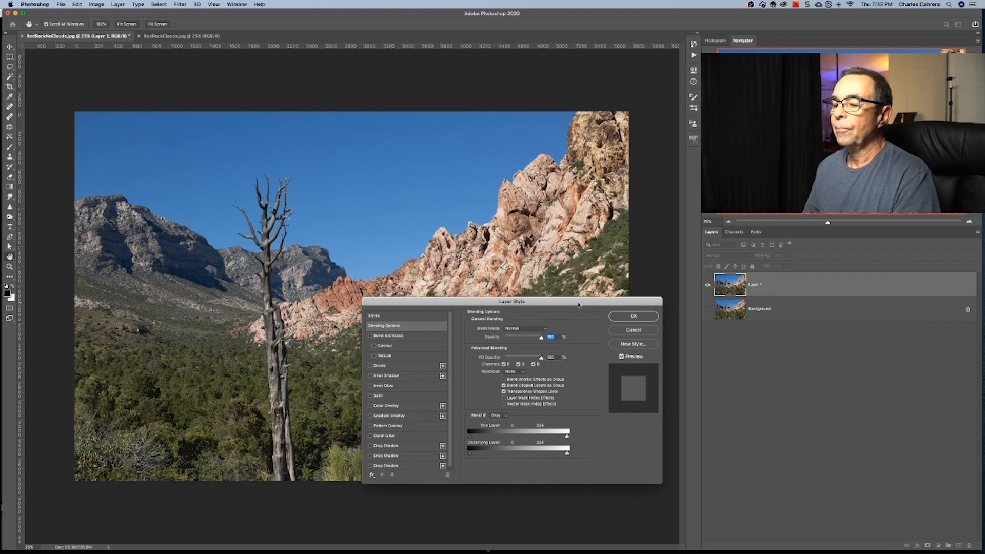
Step: Set Blend If to Blue and pull the This Layer white slider left, splitting it to knock out the sky smoothly
drag(512, 302, 507, 275)
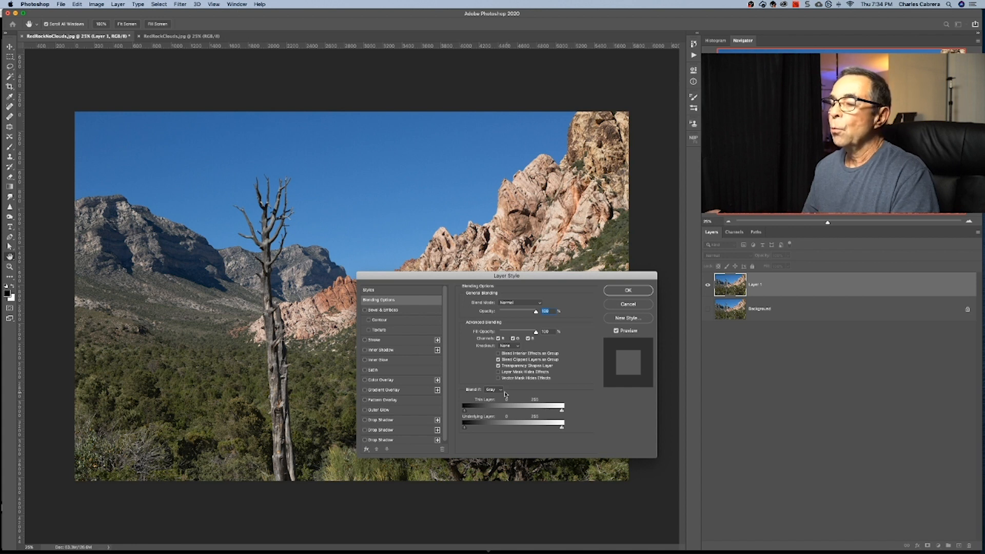
click(503, 390)
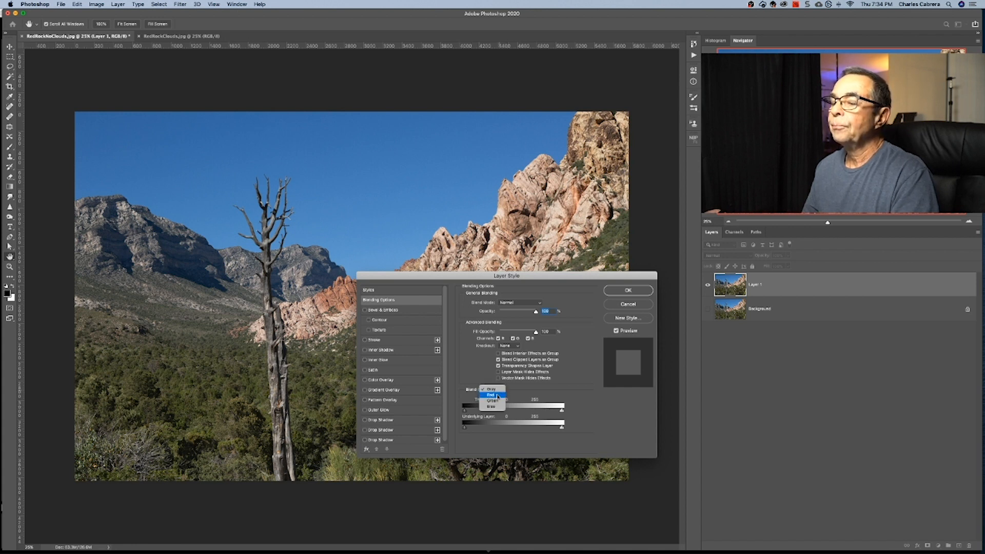
click(496, 411)
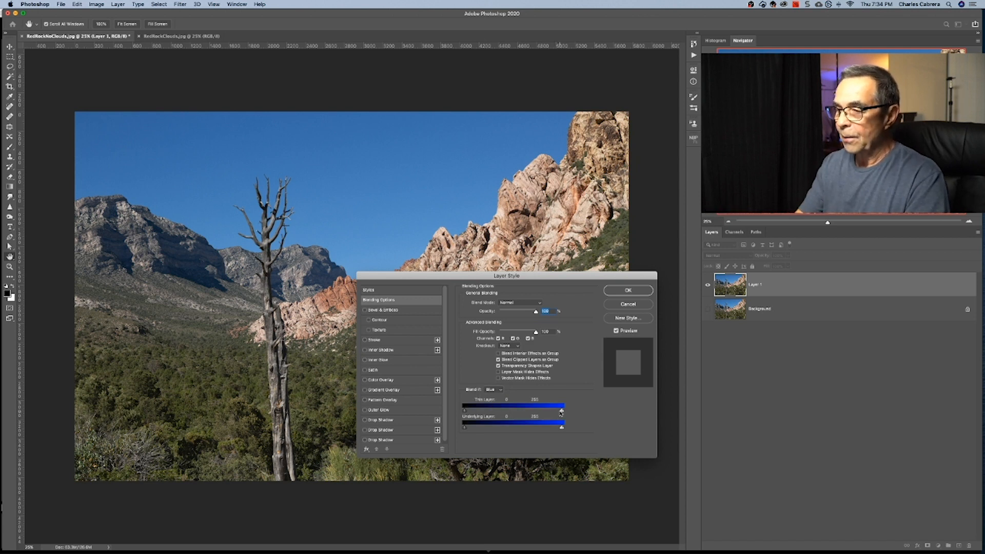
drag(561, 406, 535, 406)
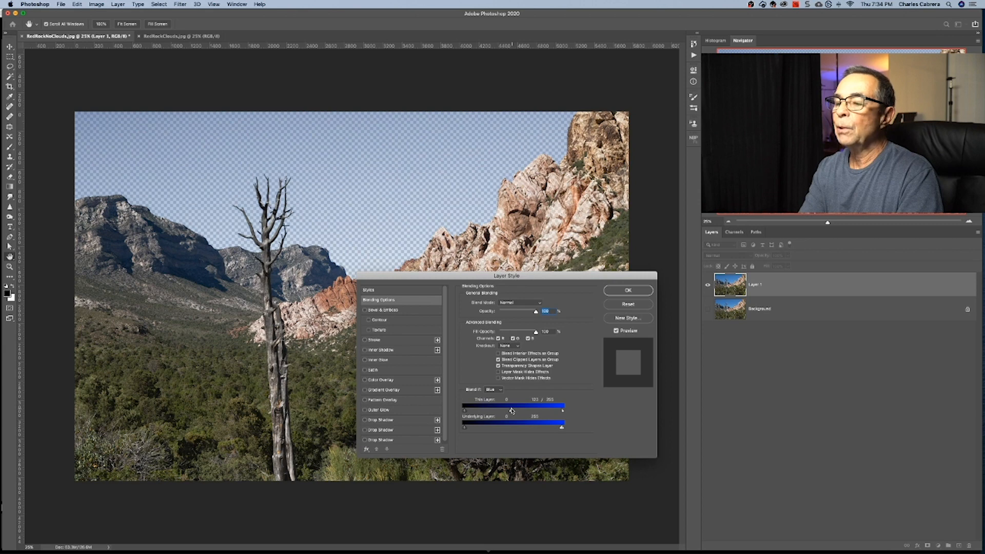
drag(536, 407, 532, 407)
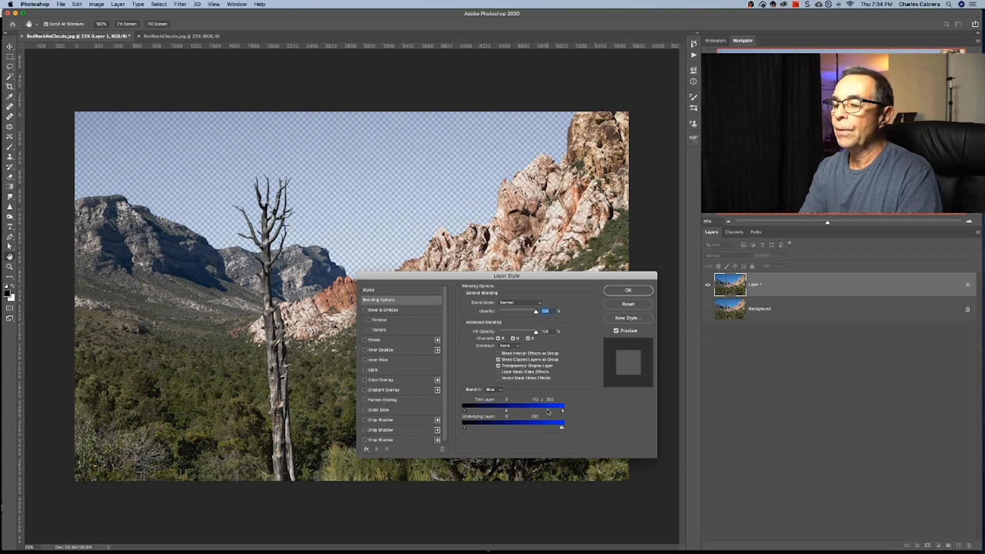
drag(561, 405, 547, 405)
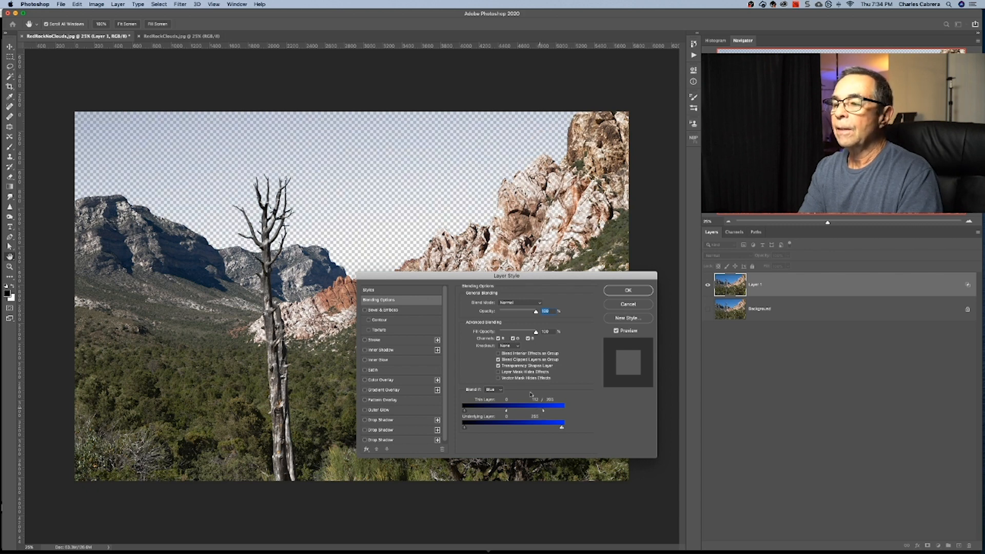
Step: Refine the split slider to clear the pale horizon sky while keeping the rocks visible
drag(506, 275, 494, 326)
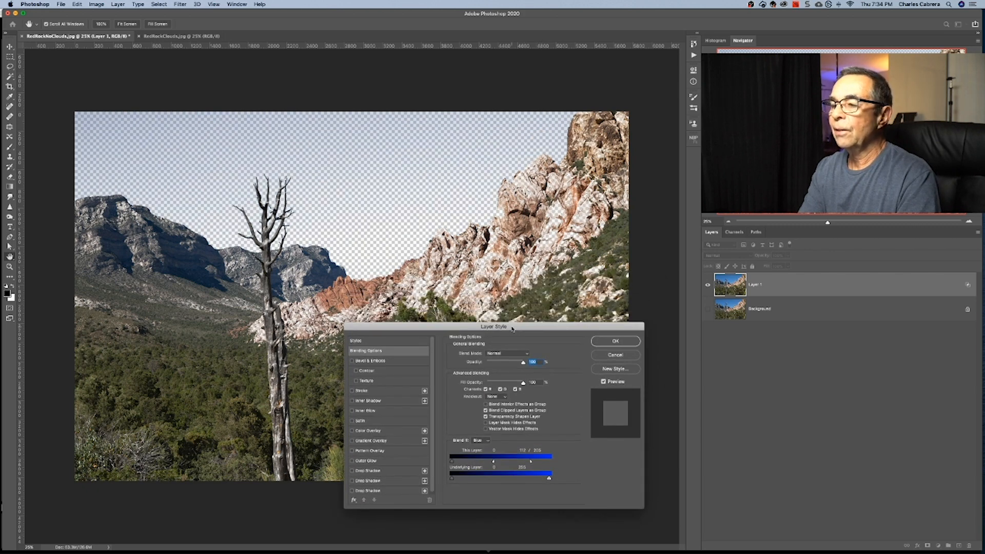
drag(494, 326, 461, 284)
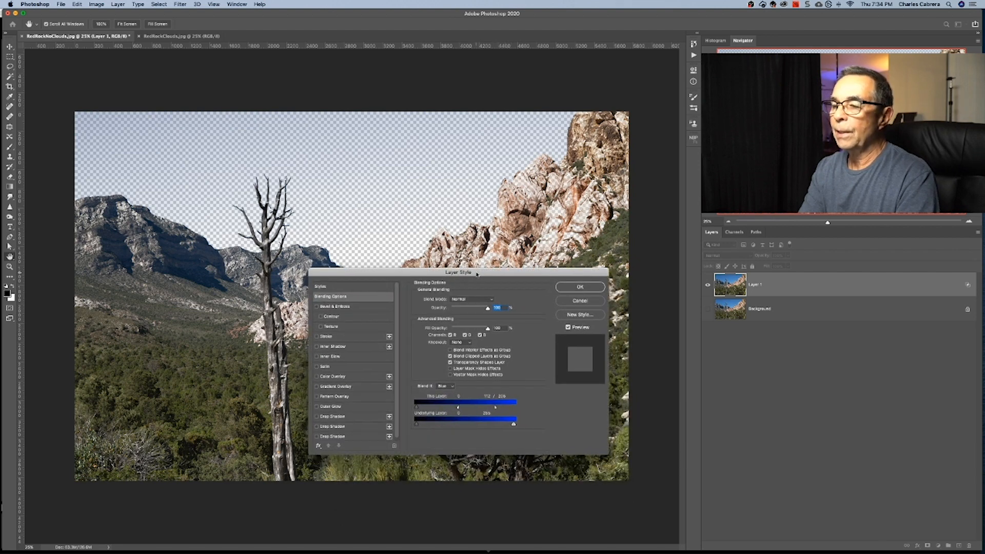
drag(458, 273, 472, 258)
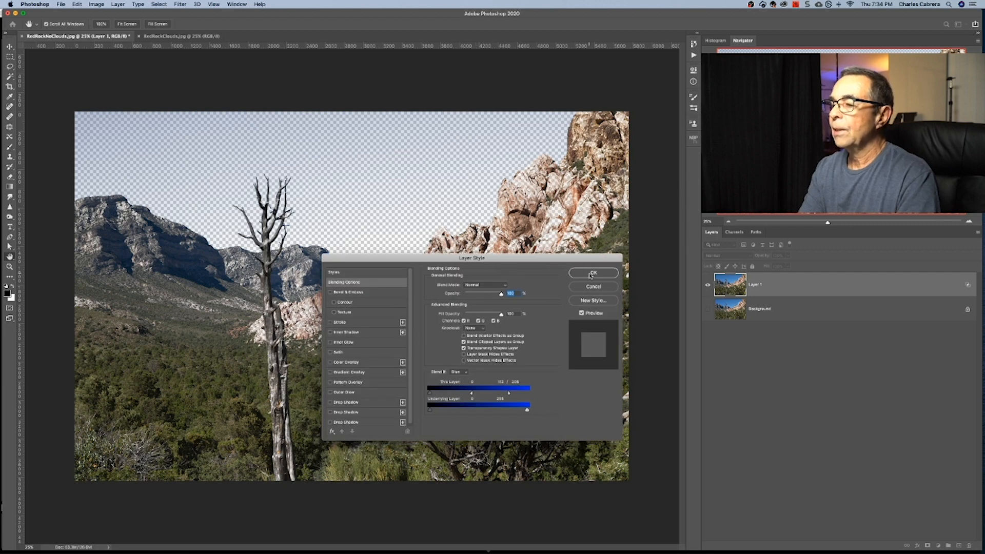
Step: Confirm the sky knockout and drag the RedRockClouds image into the mountain document
click(593, 273)
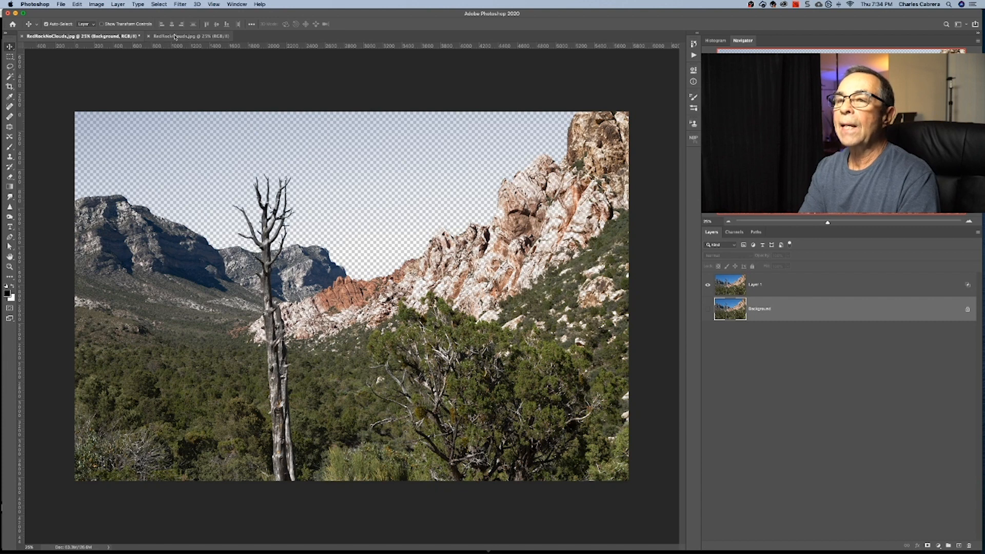
click(186, 35)
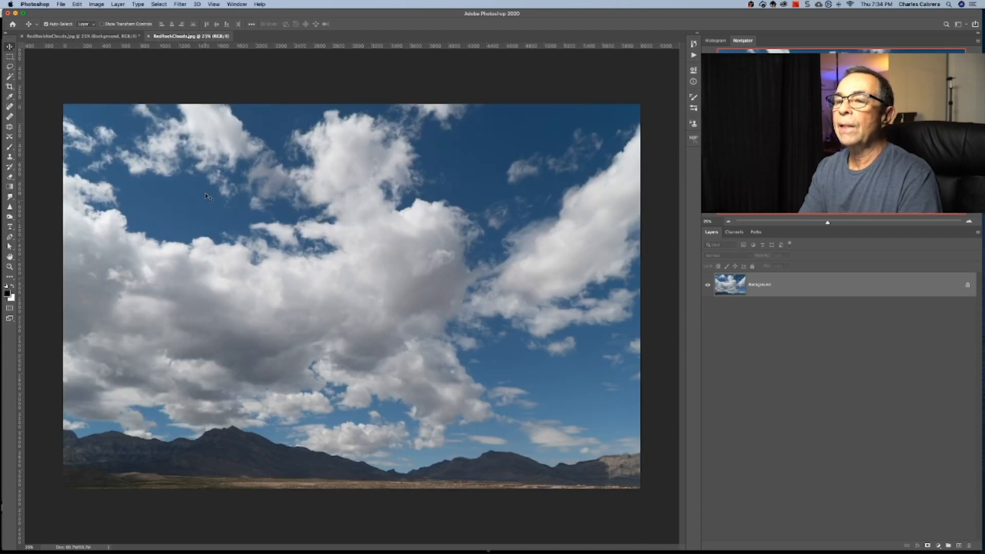
click(72, 36)
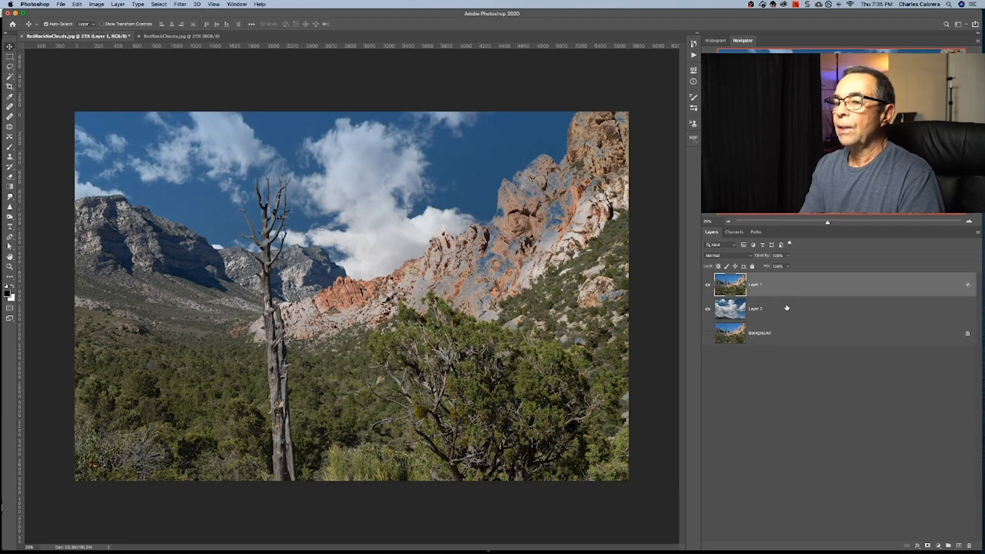
Step: Duplicate the original Background layer with Cmd+J
click(780, 332)
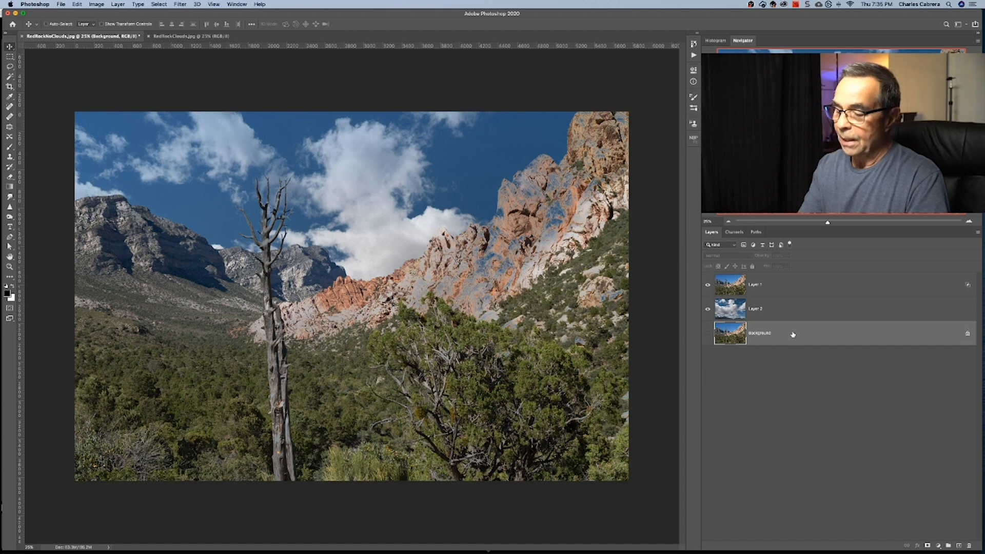
key(cmd+j)
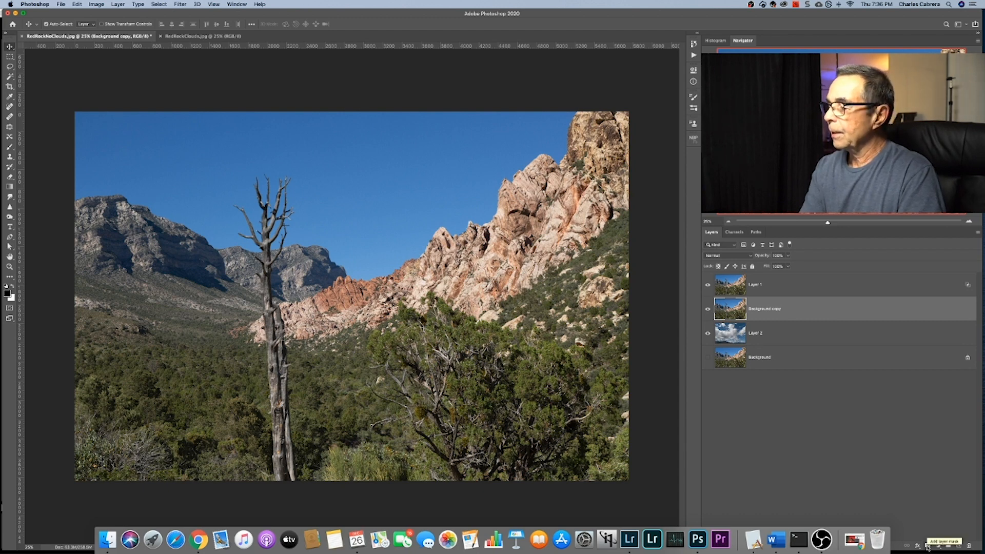
Step: Add a black layer mask that fully hides the Background copy above the clouds
click(927, 545)
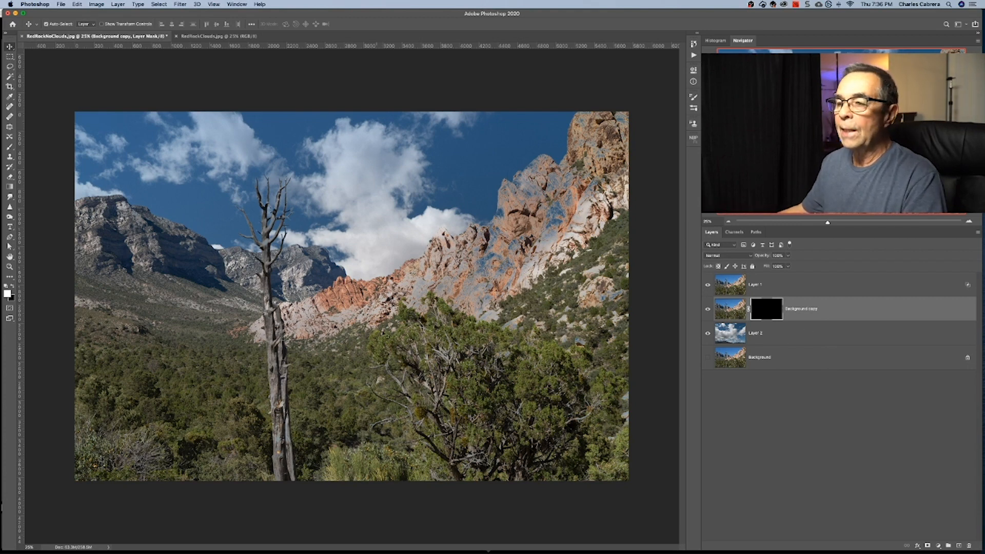
mouse_move(505, 284)
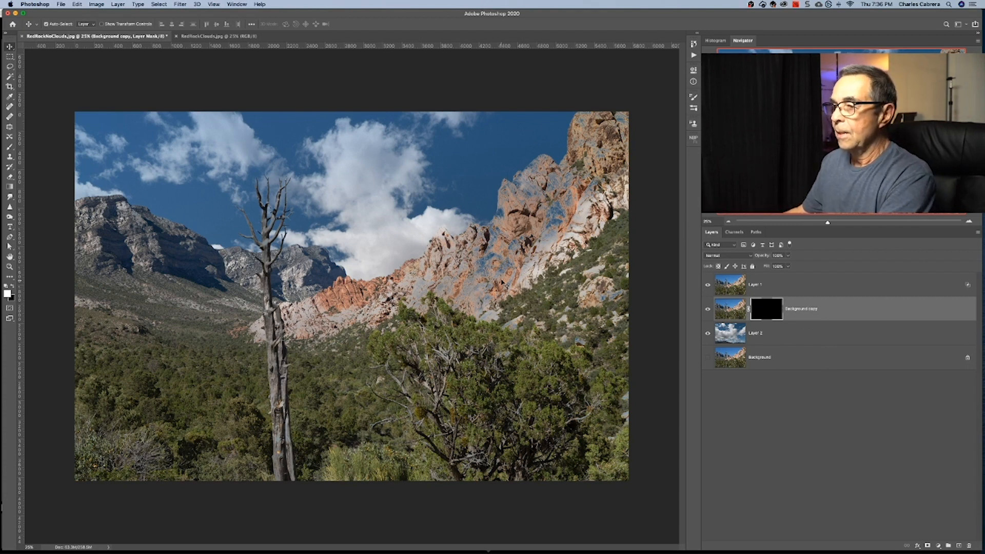